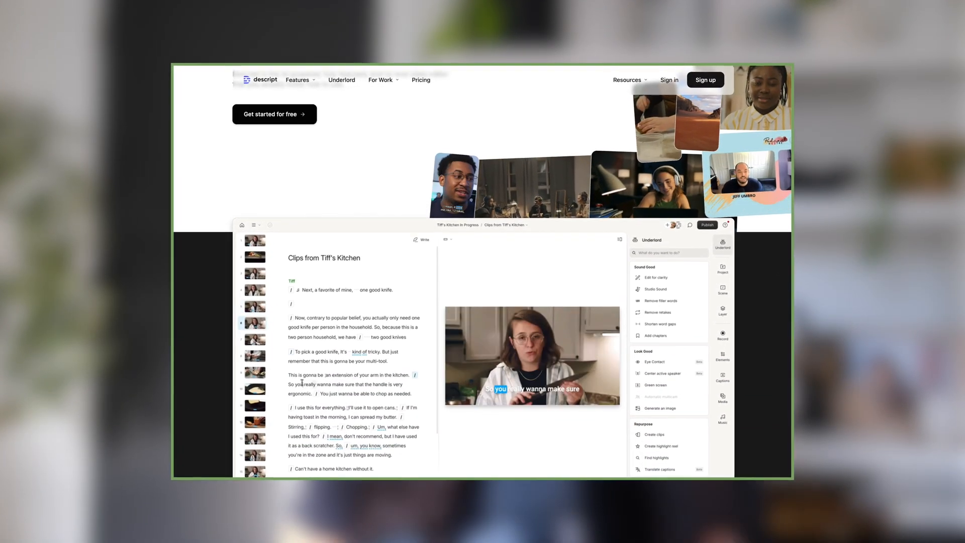
Make the Meta AI hashtags clip 9:16 with the Bold Italic, Green caption style.
scroll("down", 3)
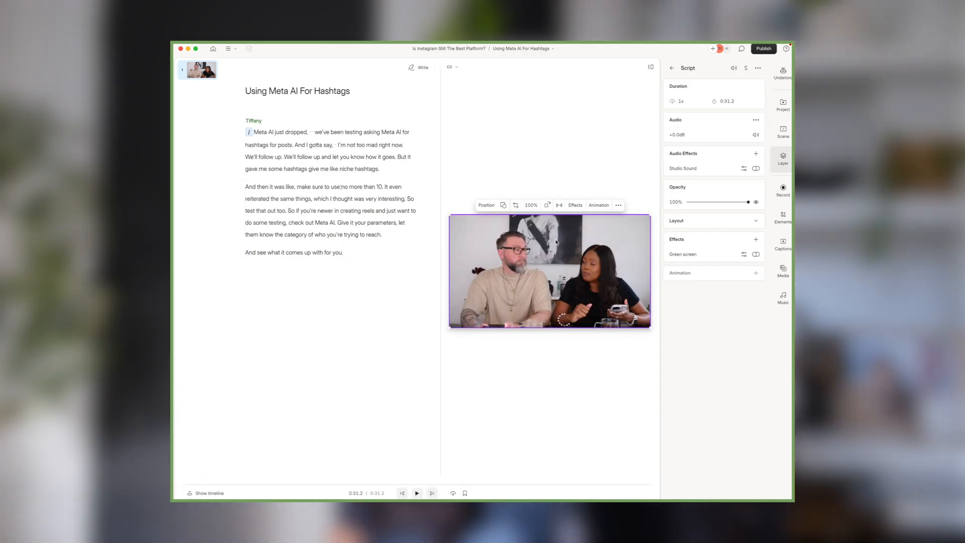
left_click(783, 242)
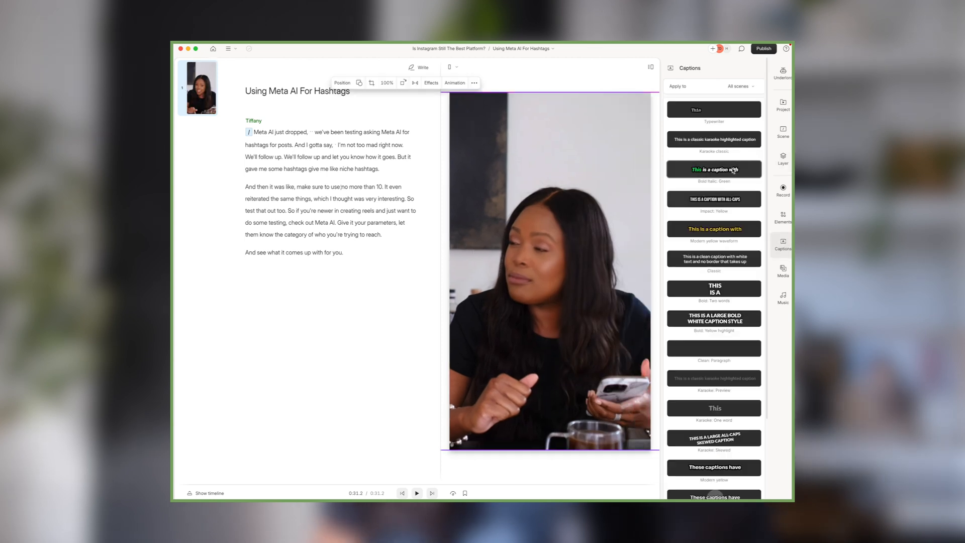
left_click(783, 72)
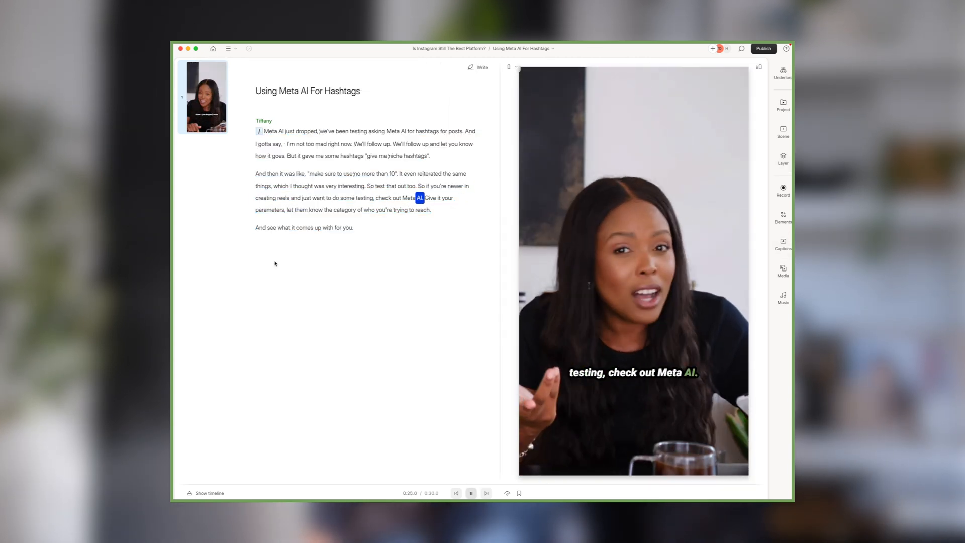
left_click(764, 48)
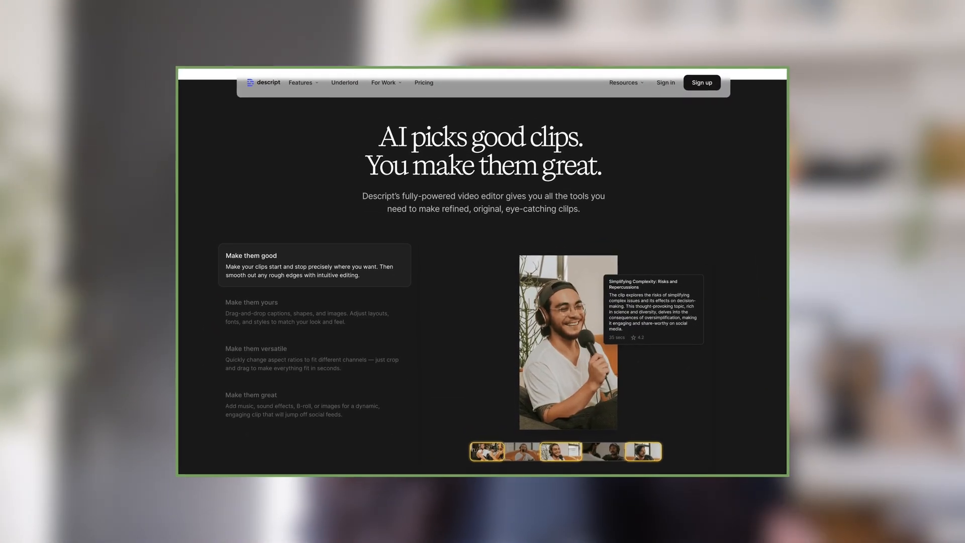
scroll("down", 3)
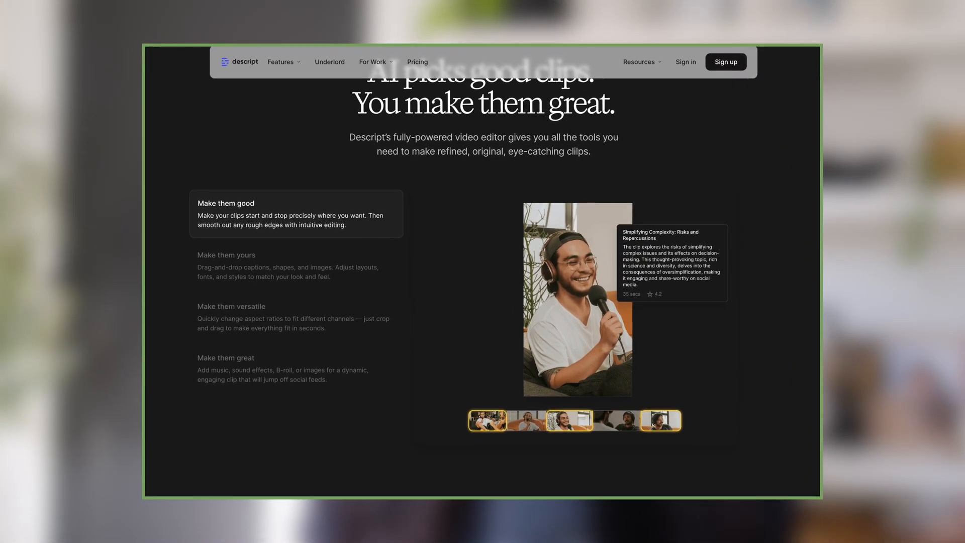
scroll("down", 3)
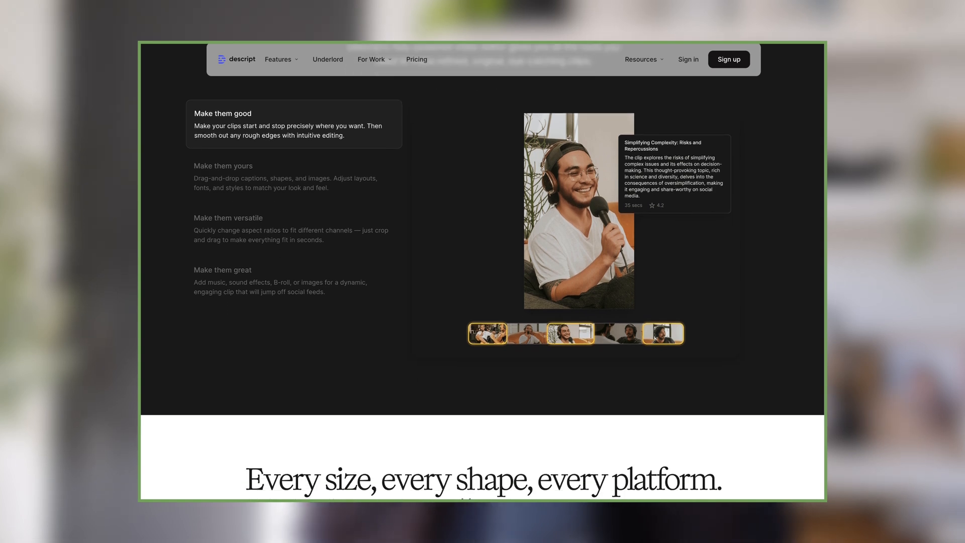
scroll("down", 3)
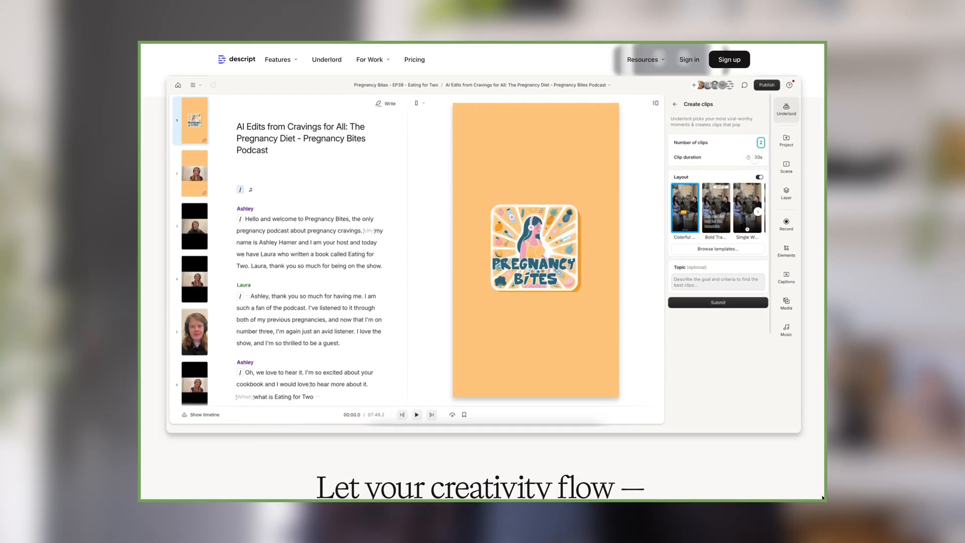
scroll("down", 3)
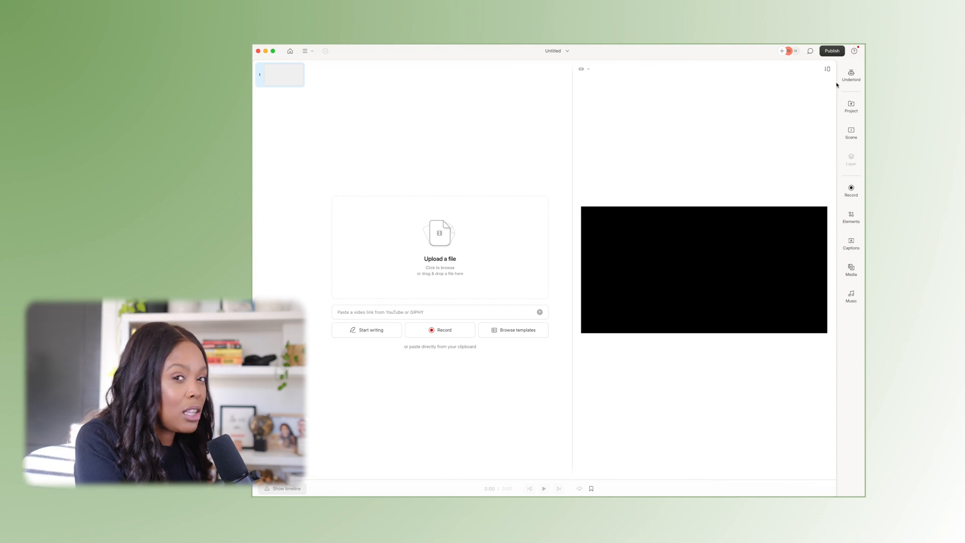
mouse_move(490, 249)
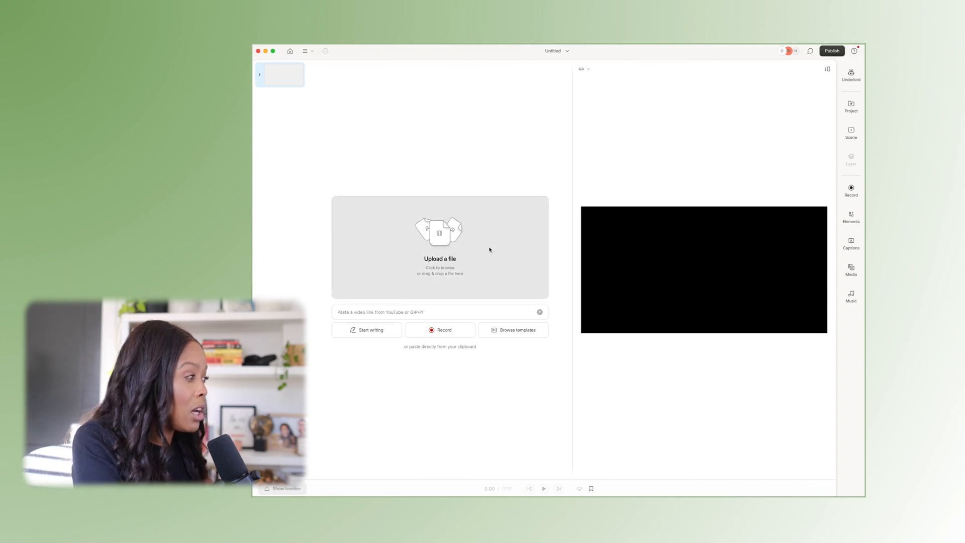
Choose the Instagram Q&A video from the Descript Training folder for upload.
left_click(440, 247)
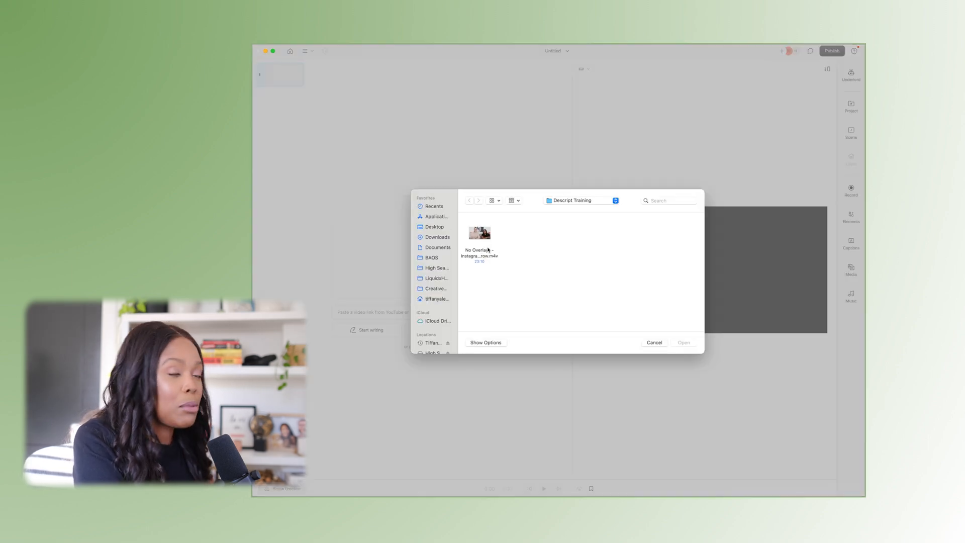
mouse_move(478, 234)
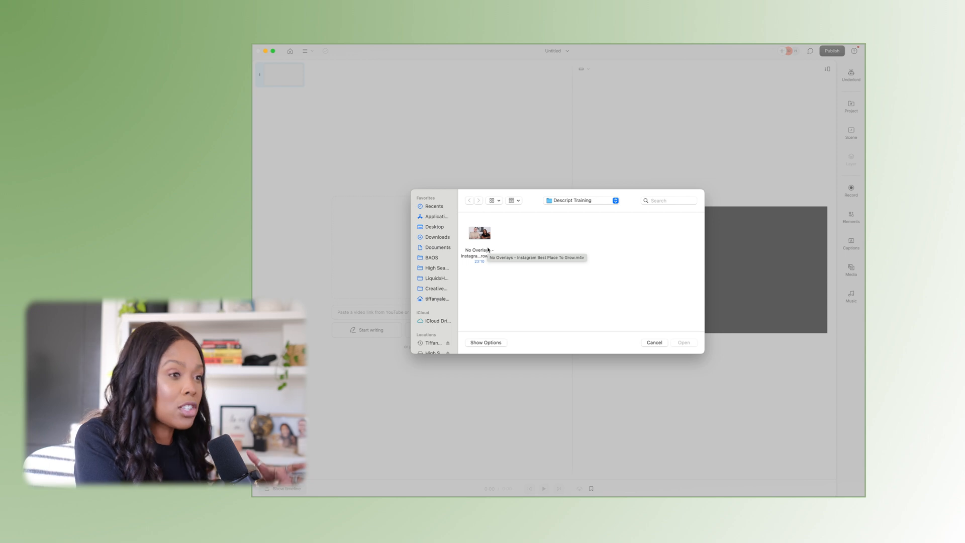
mouse_move(670, 249)
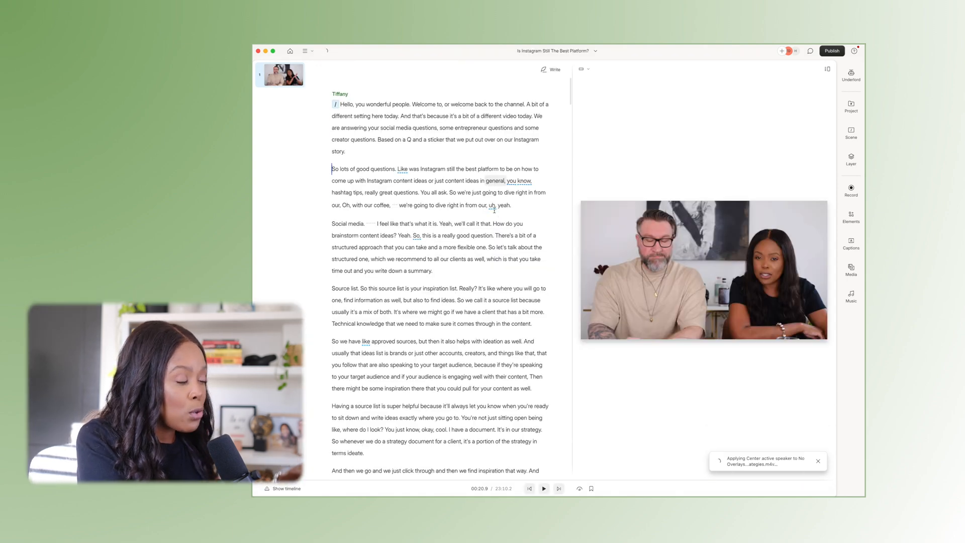
scroll("down", 3)
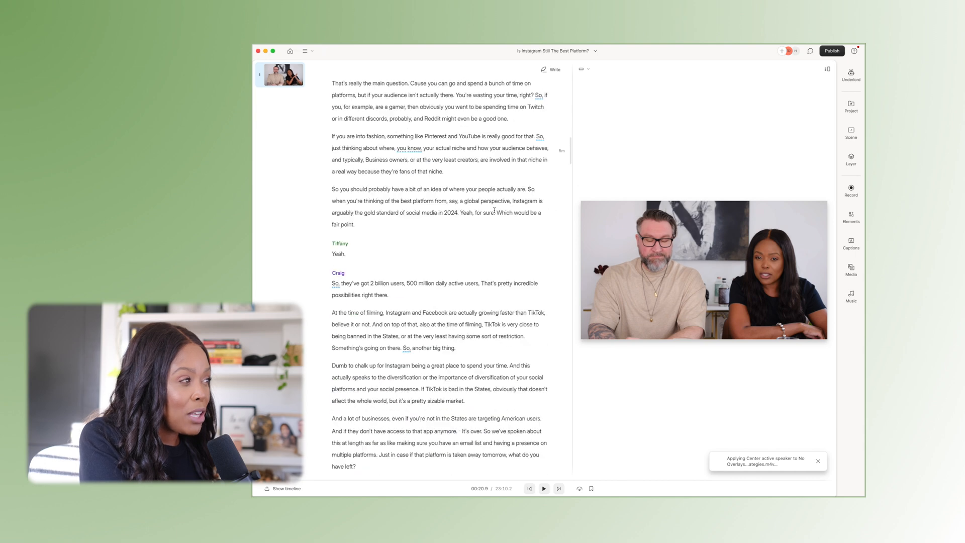
scroll("down", 3)
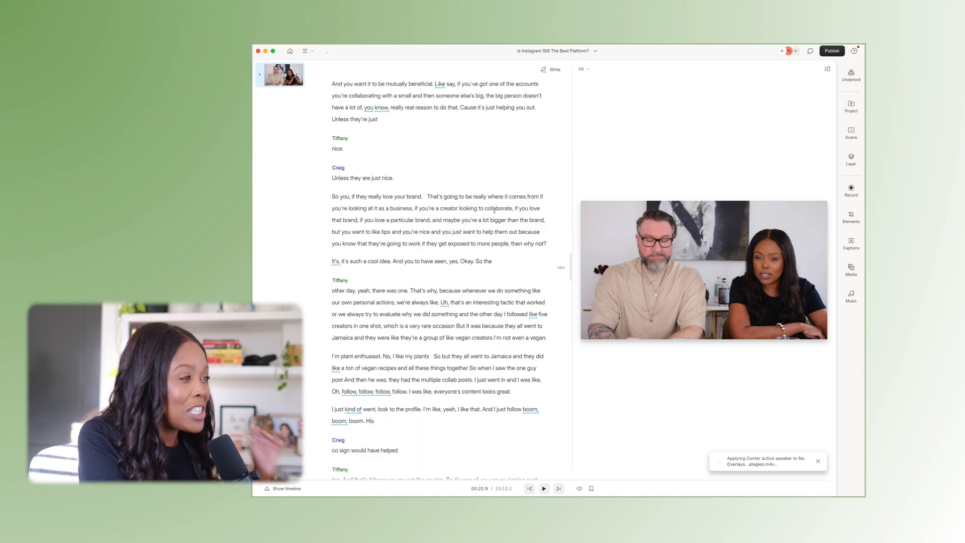
scroll("down", 3)
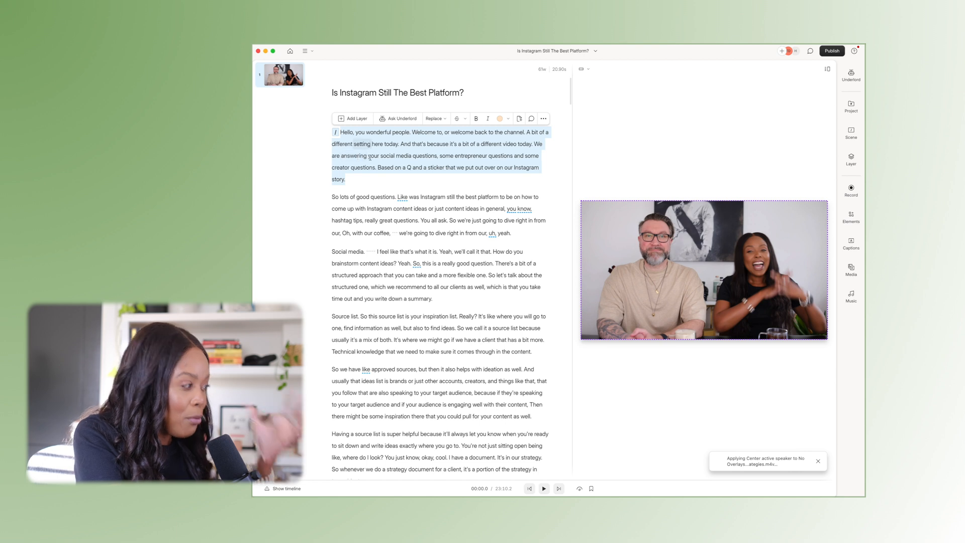
Show the timeline beneath the Q&A script.
left_click(284, 489)
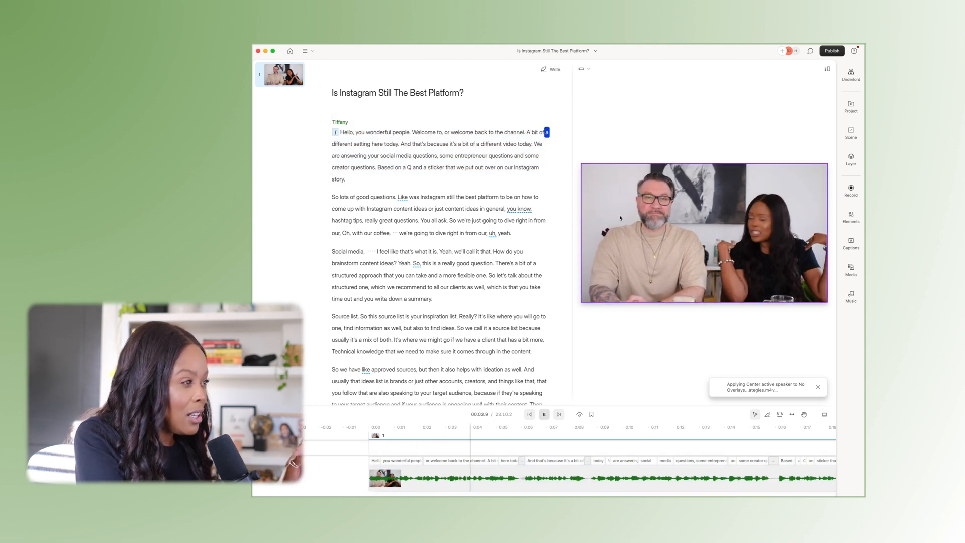
left_click(544, 414)
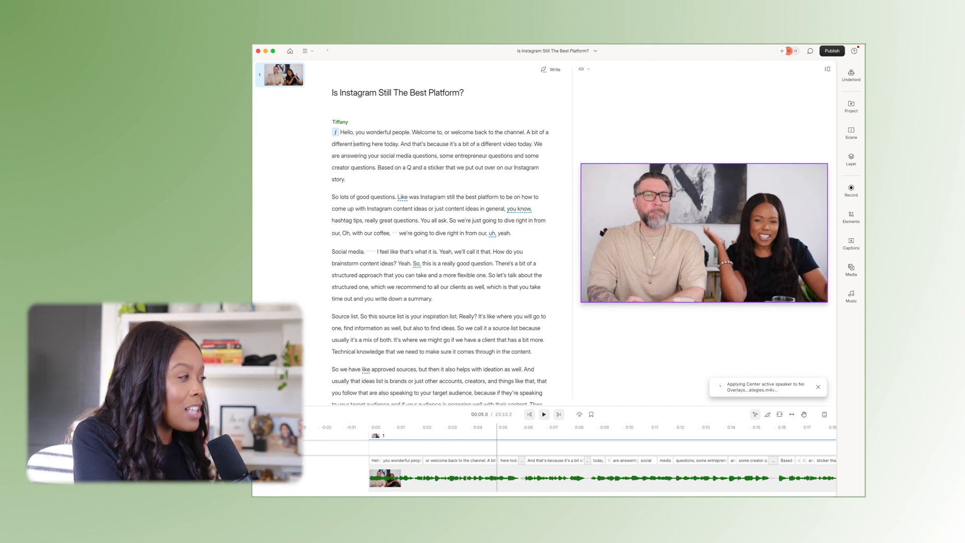
left_click(544, 414)
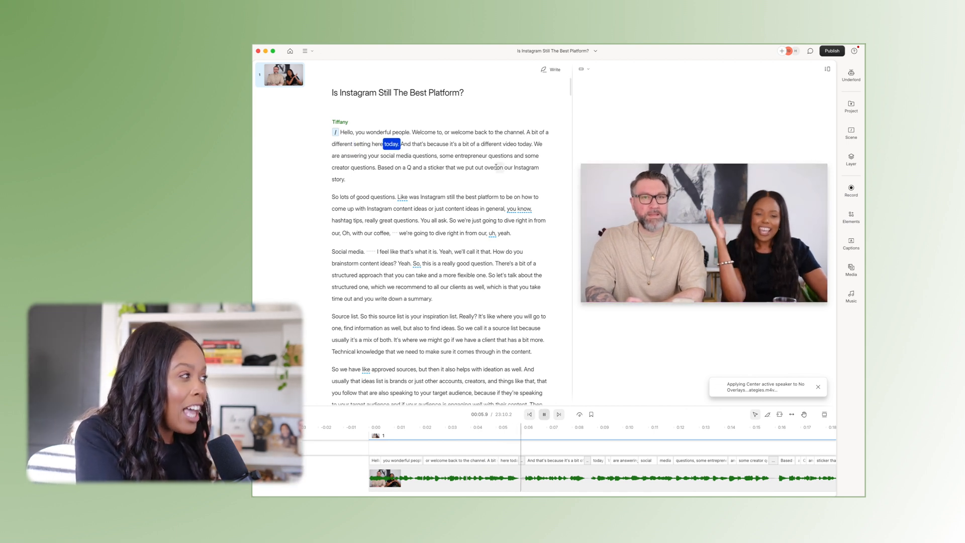
left_click(544, 414)
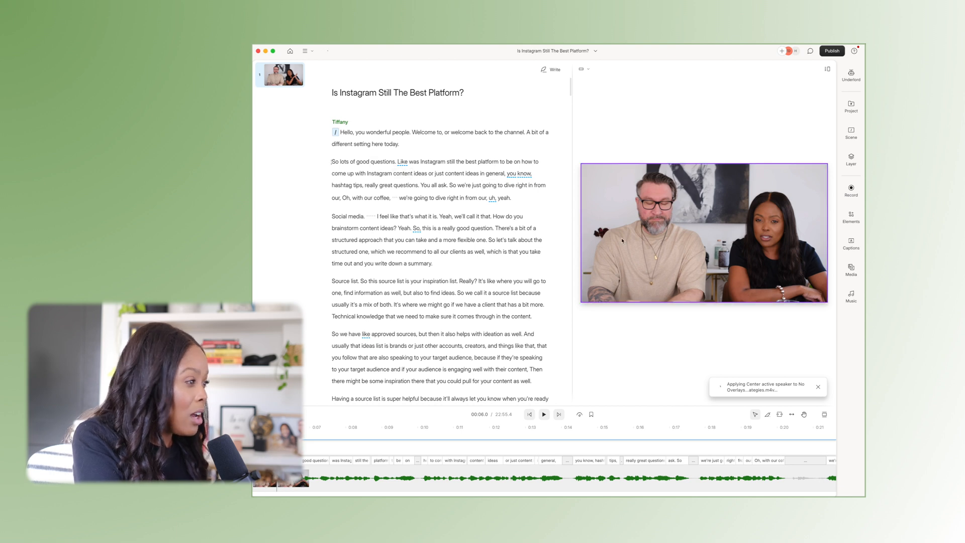
left_click(544, 415)
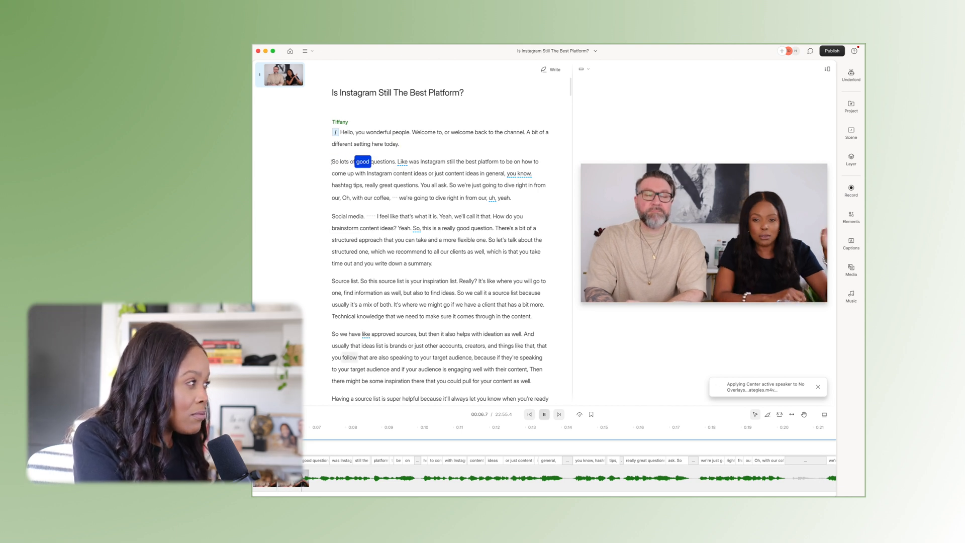
left_click(544, 414)
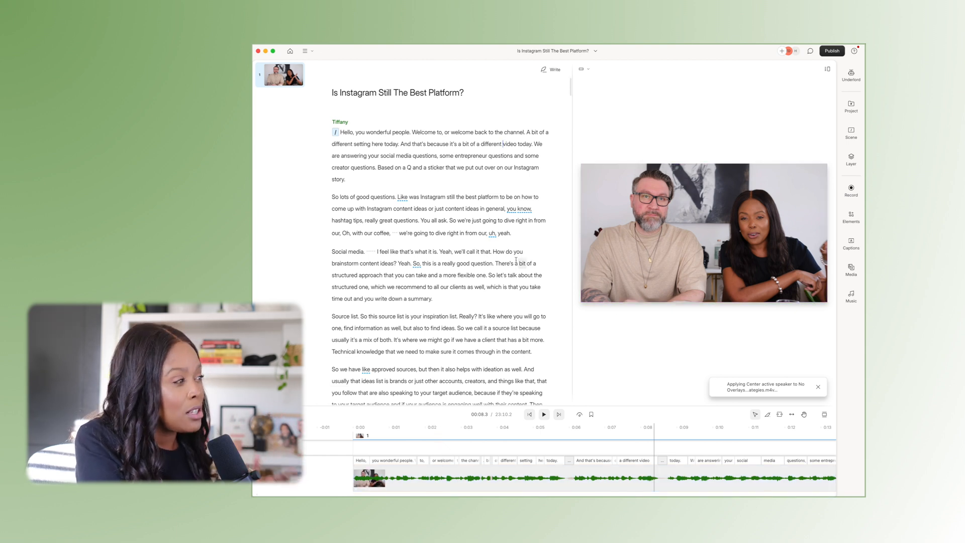
Scroll the script down to Craig's 'Is Instagram still the best platform' passage.
scroll("down", 3)
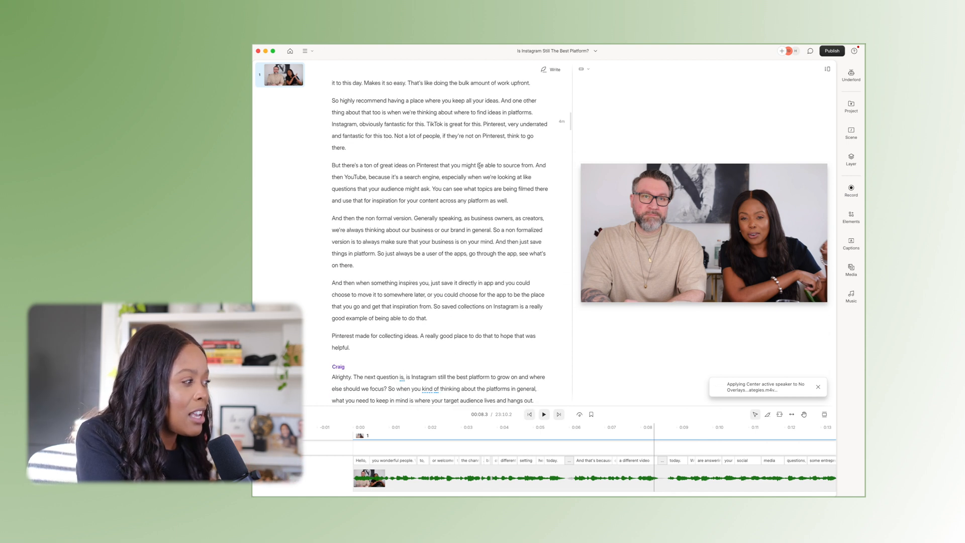
scroll("down", 3)
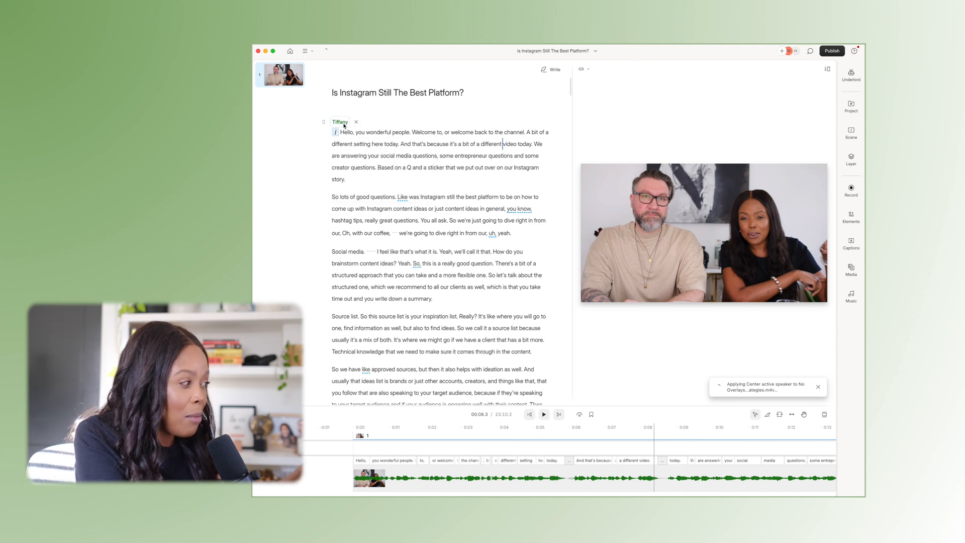
scroll("down", 3)
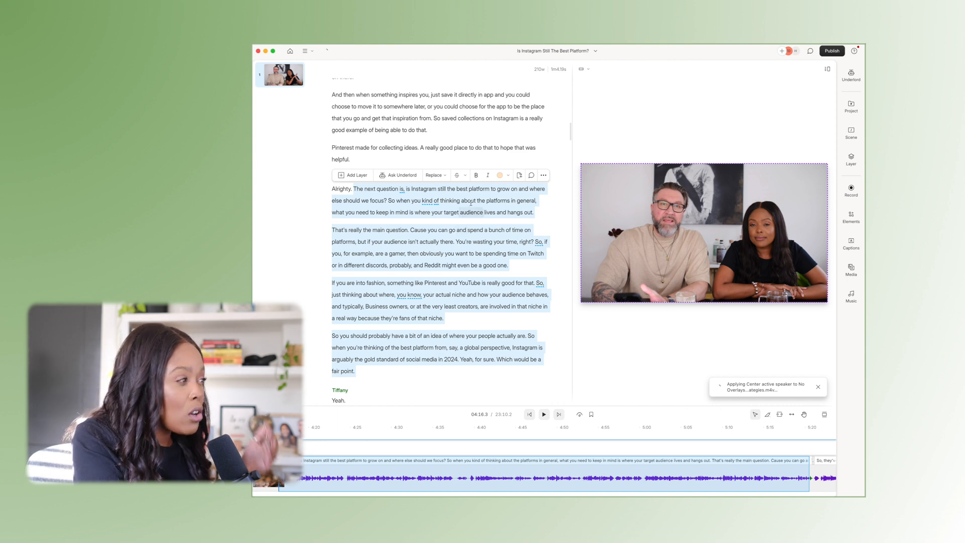
Title the Untitled composition 'Q - IG Still The Best Platform'.
left_click(501, 175)
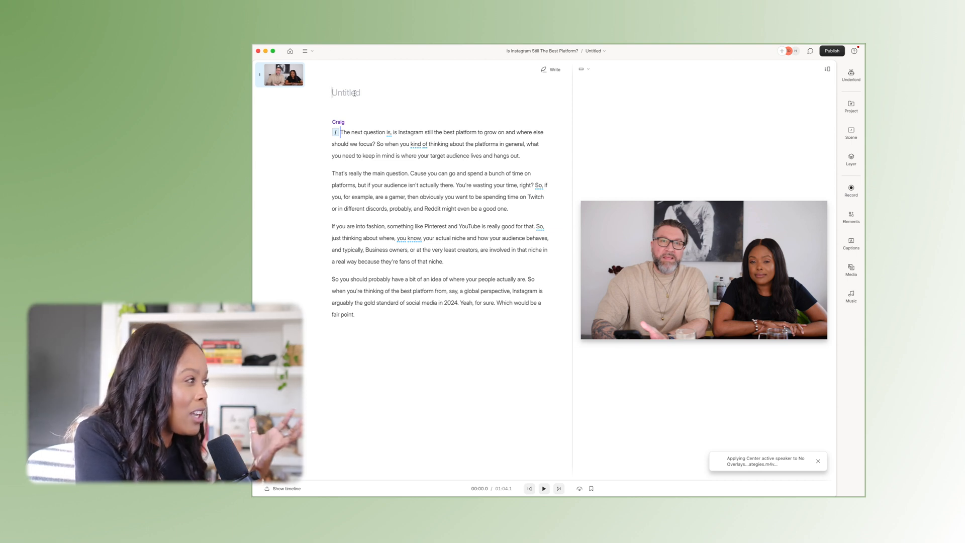
type("Ig")
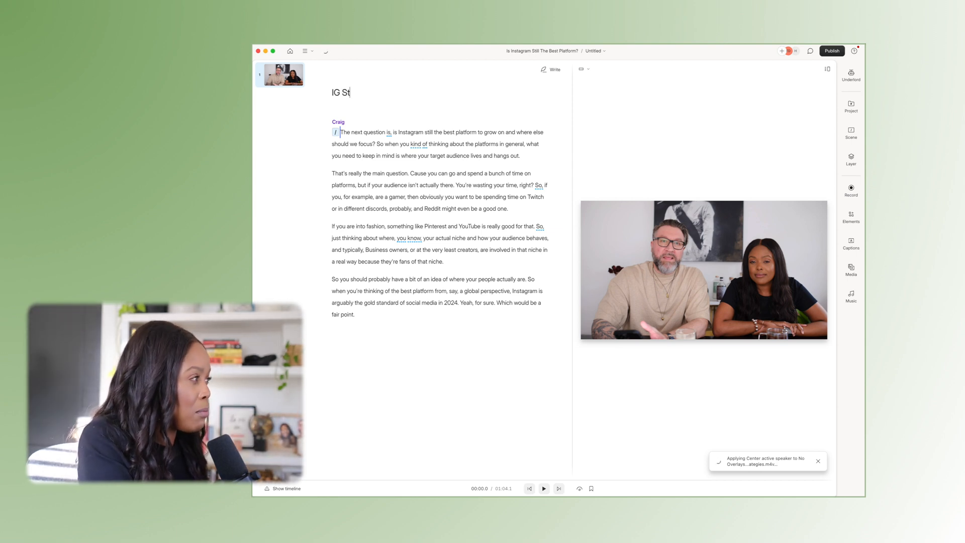
type("Q - IG Still The Best Platform")
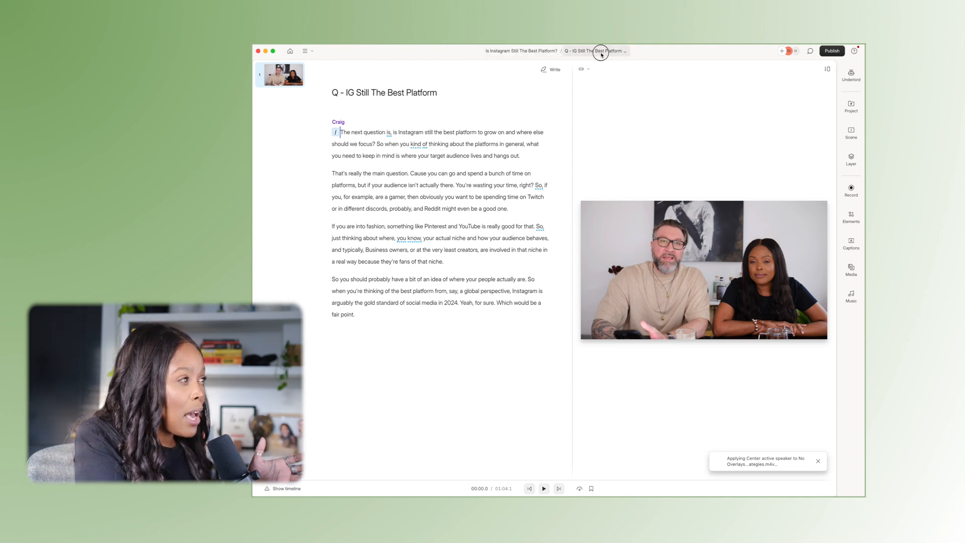
left_click(594, 52)
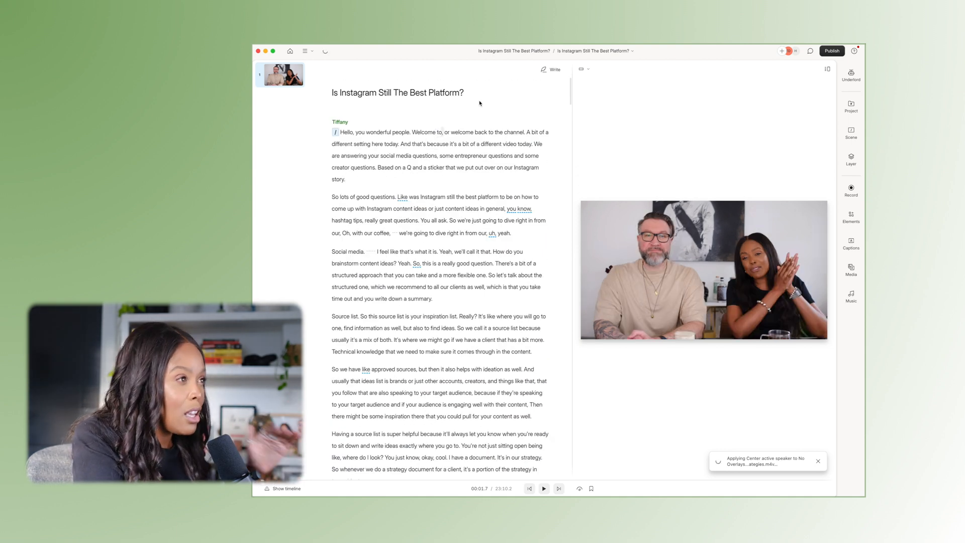
Return to the full 'Is Instagram Still The Best Platform?' composition.
left_click(852, 73)
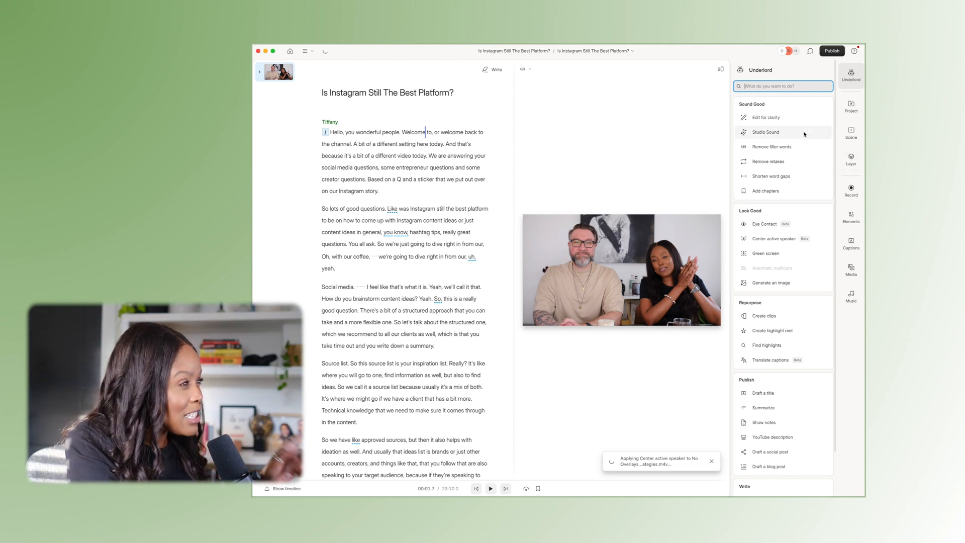
mouse_move(769, 146)
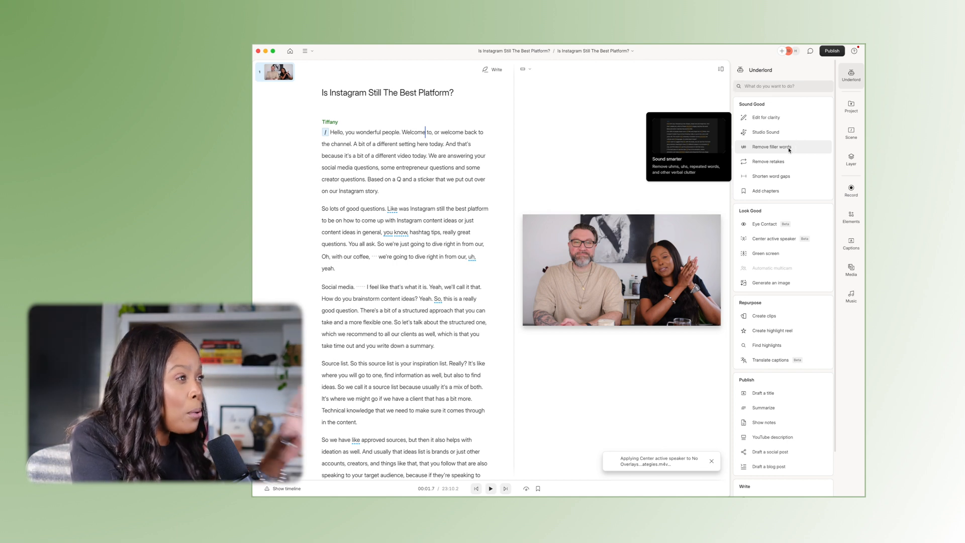
left_click(770, 147)
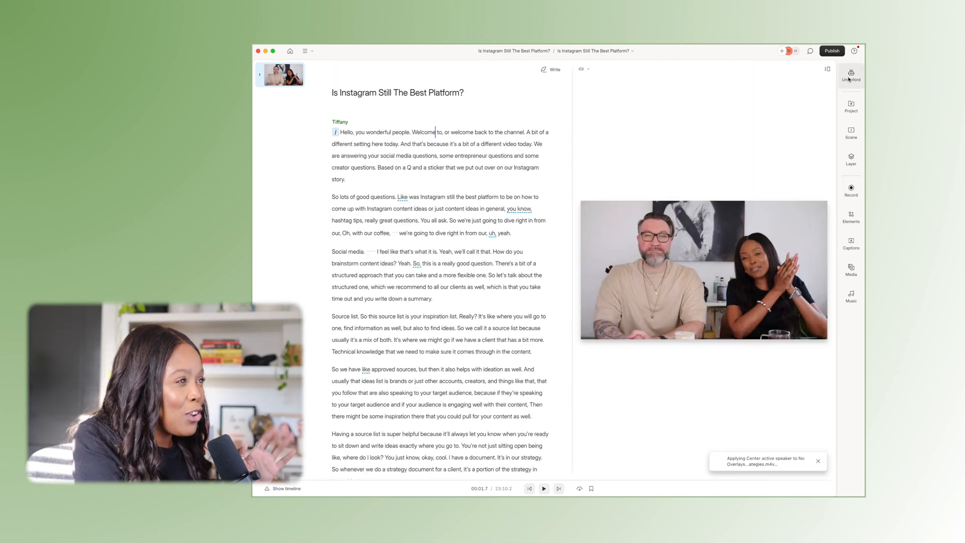
Use Underlord's Remove filler words and Remove all to strip every filler word.
left_click(852, 73)
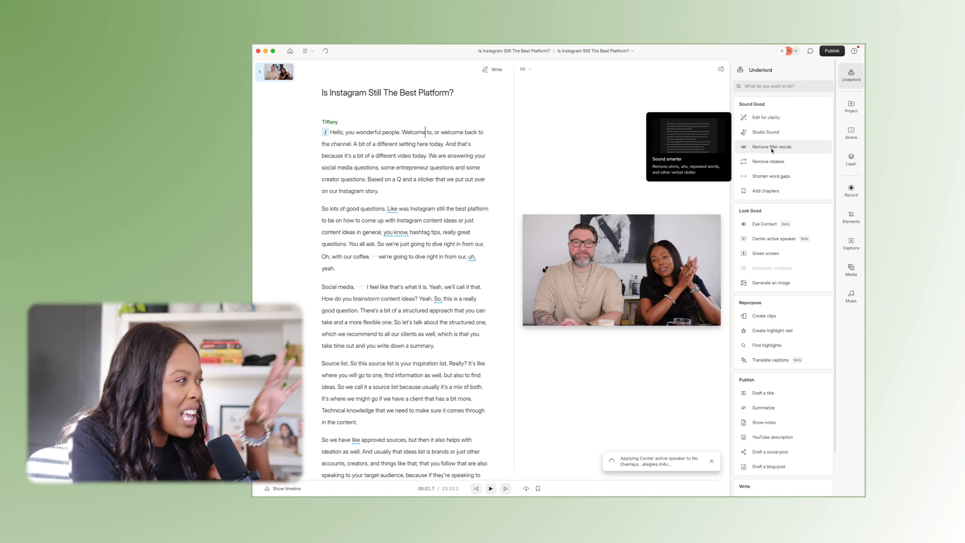
left_click(769, 146)
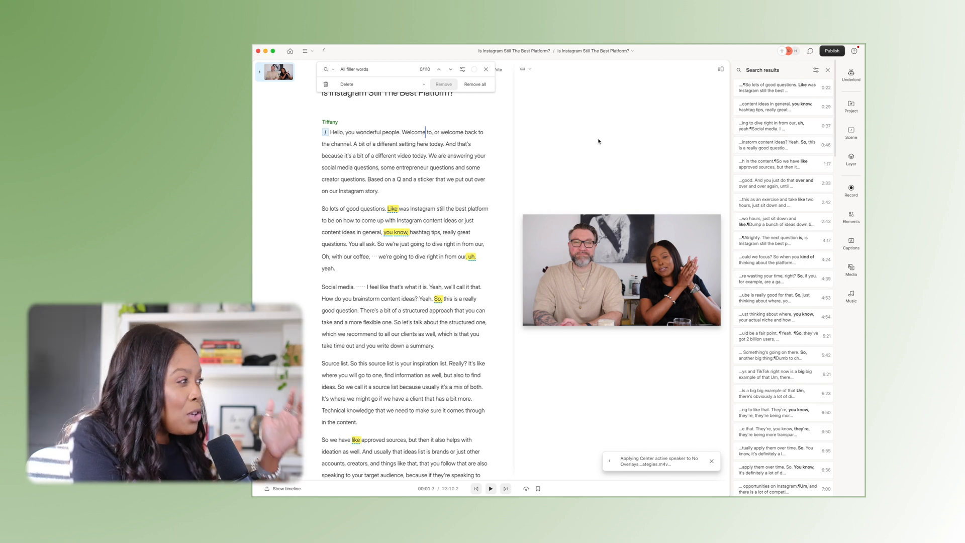
scroll("down", 3)
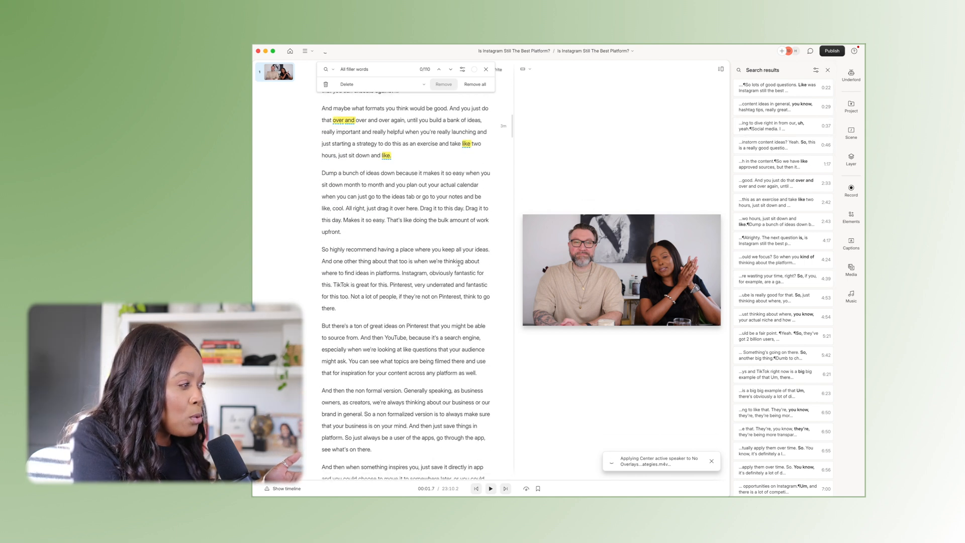
scroll("down", 3)
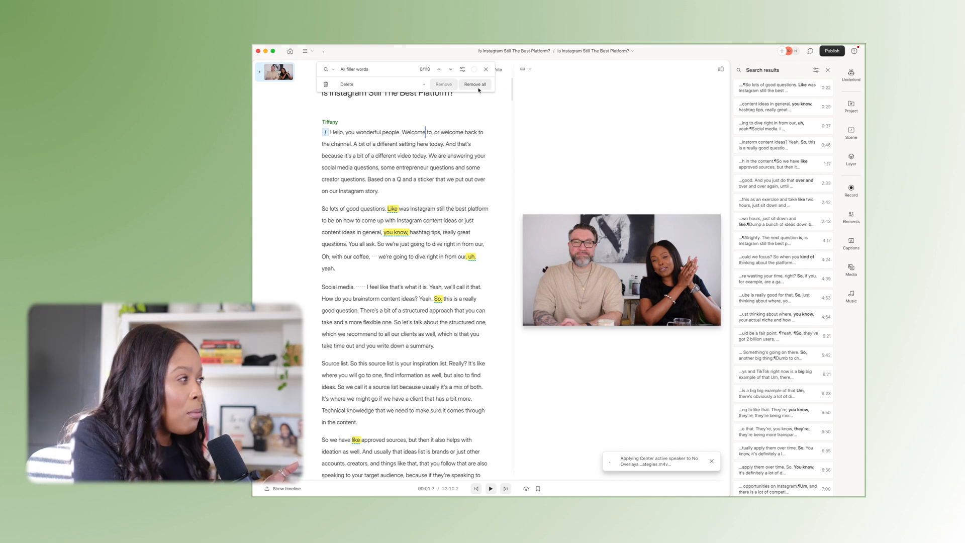
left_click(475, 84)
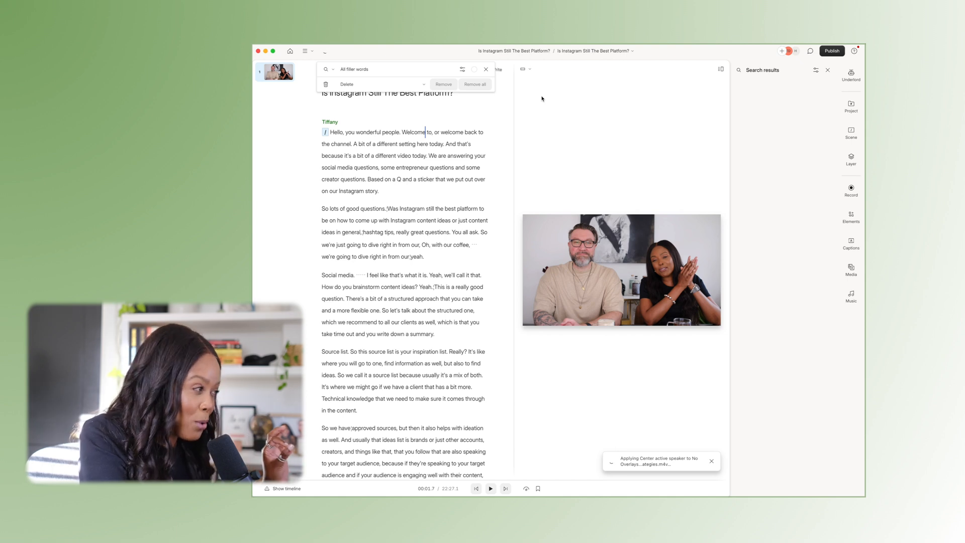
Reopen Underlord's action list and scroll through the filler-free transcript.
left_click(852, 76)
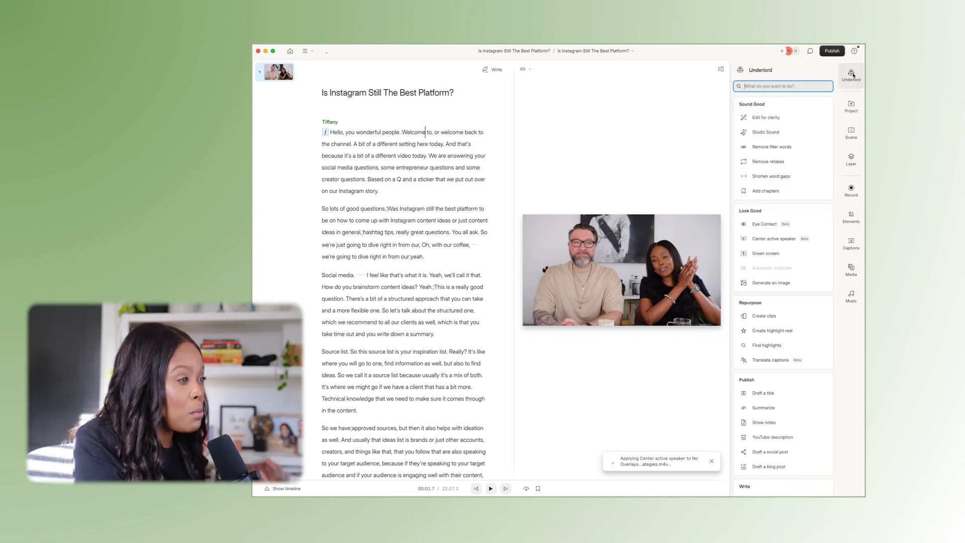
mouse_move(772, 331)
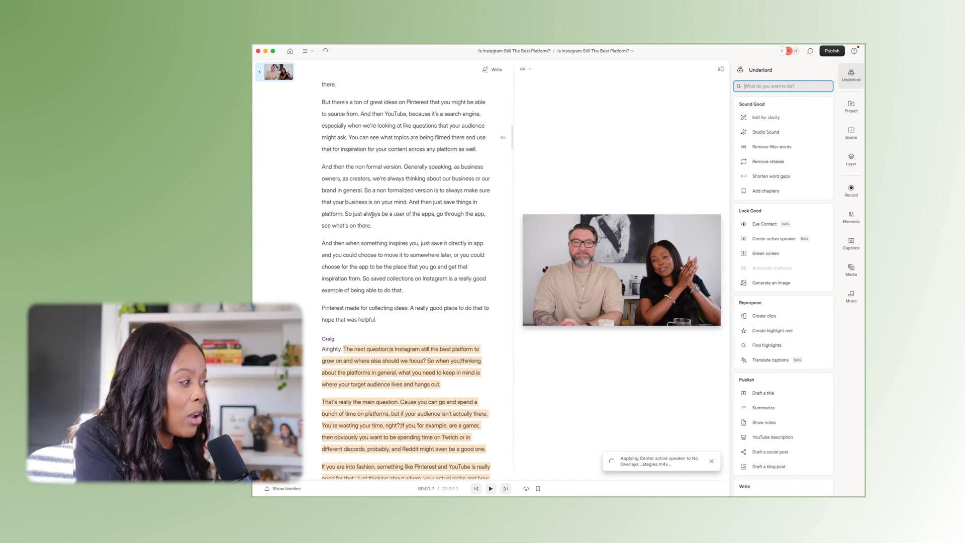
scroll("down", 3)
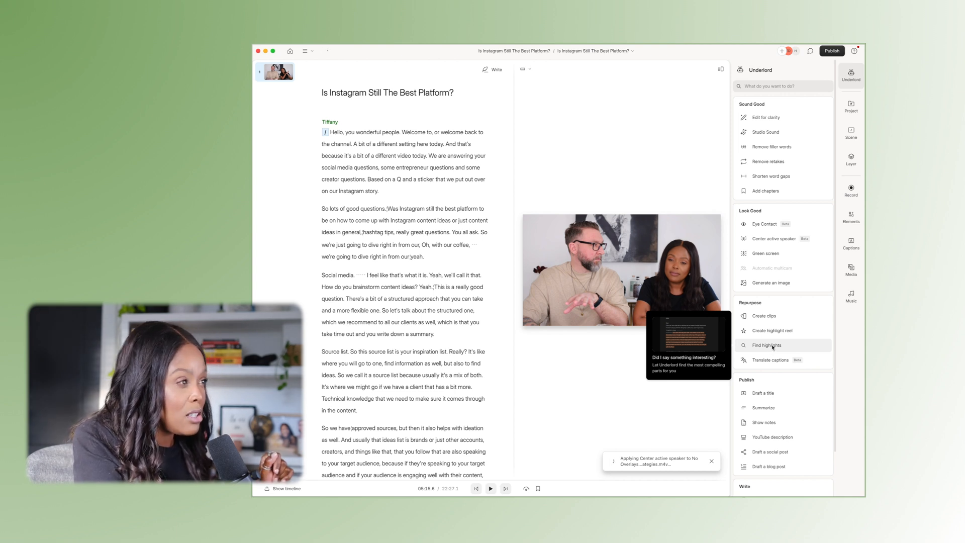
left_click(767, 345)
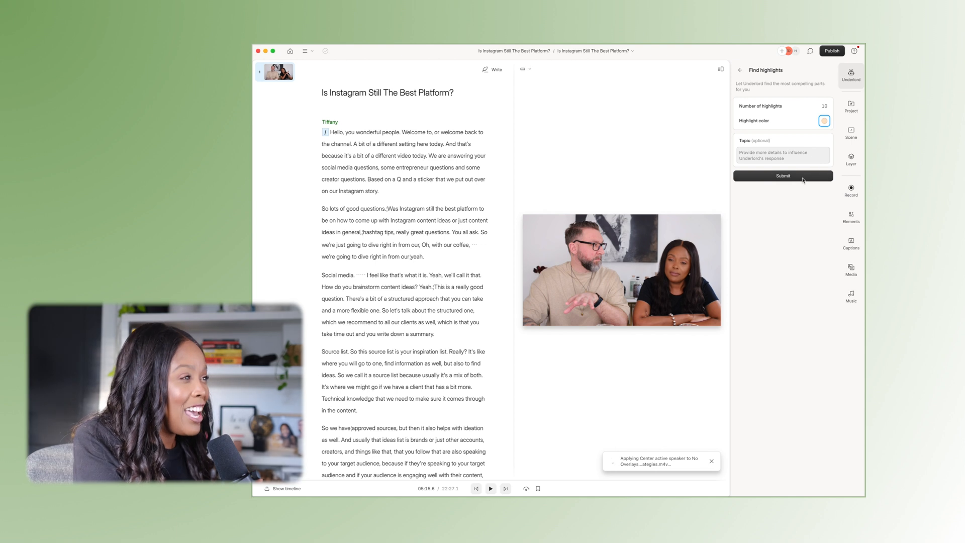
left_click(782, 175)
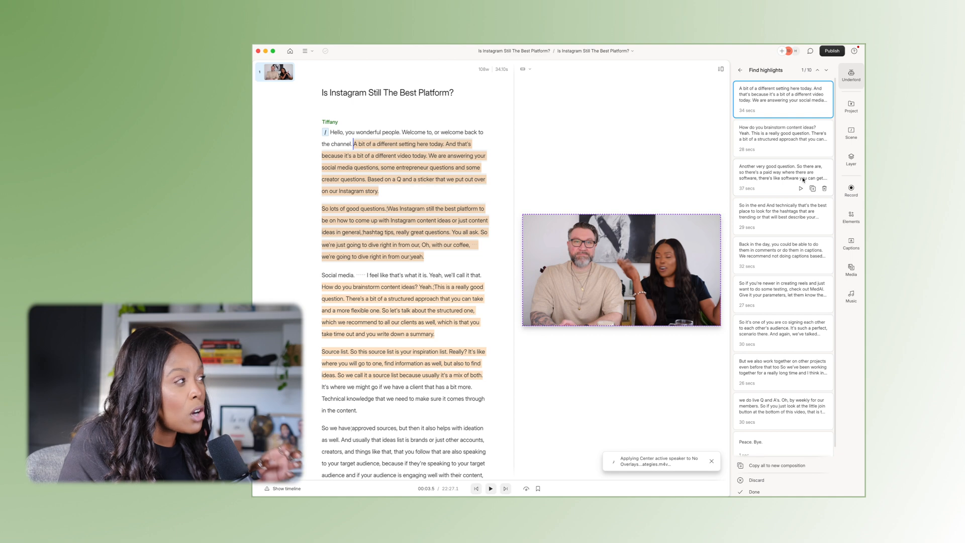
scroll("down", 3)
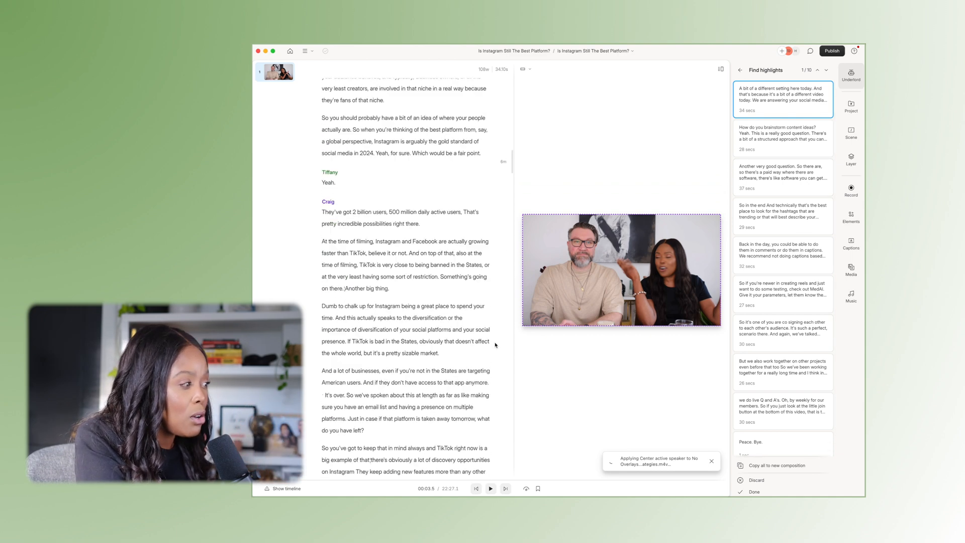
scroll("down", 3)
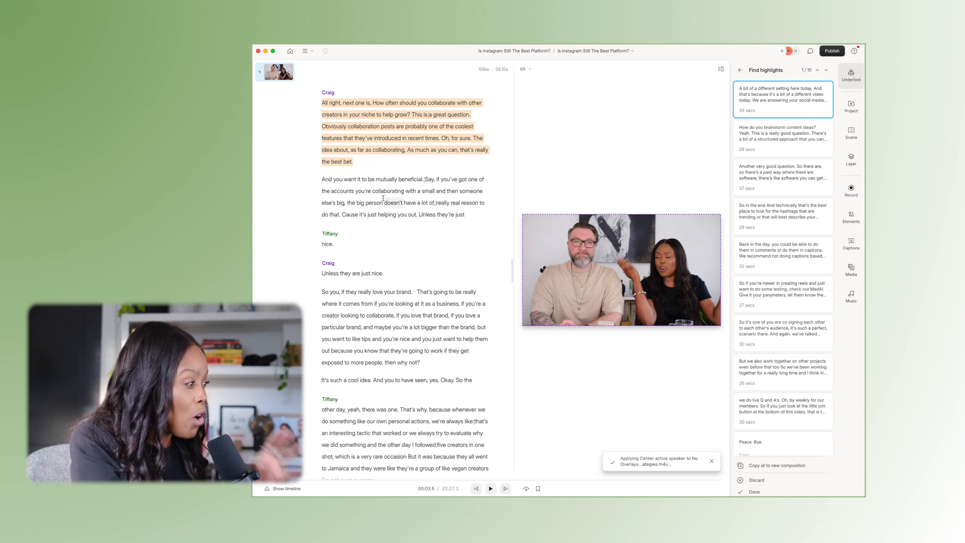
scroll("down", 3)
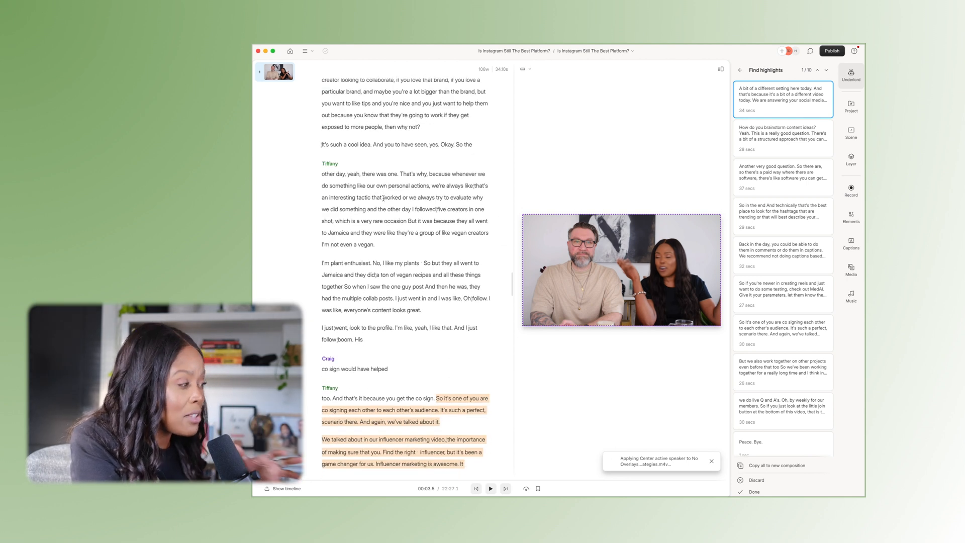
scroll("down", 3)
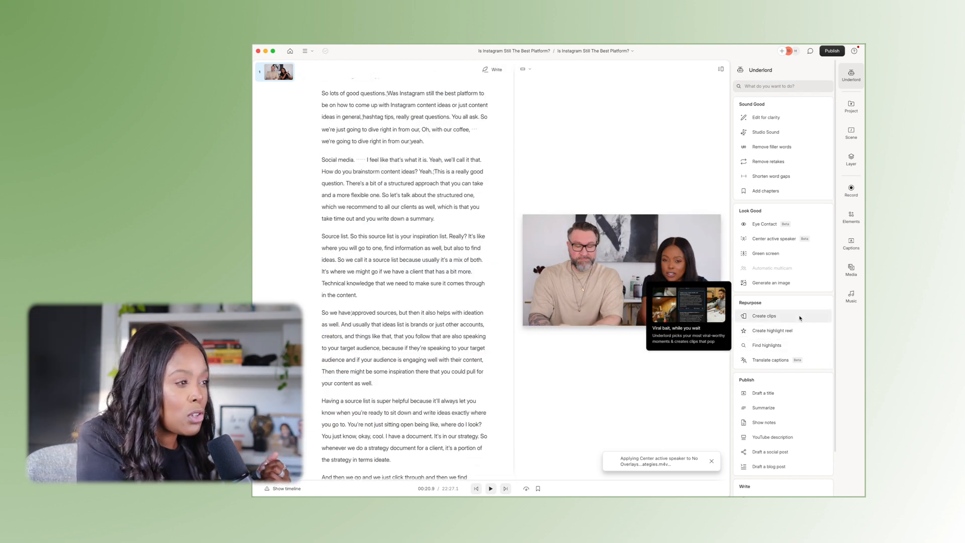
Review Create clips settings with 60s duration and browse layout templates for the clips.
left_click(764, 315)
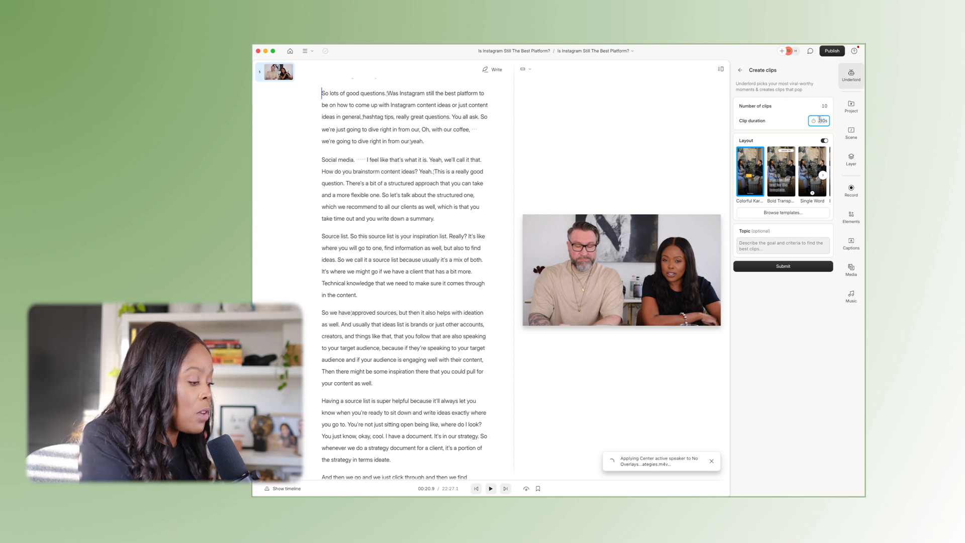
left_click(818, 120)
type("60")
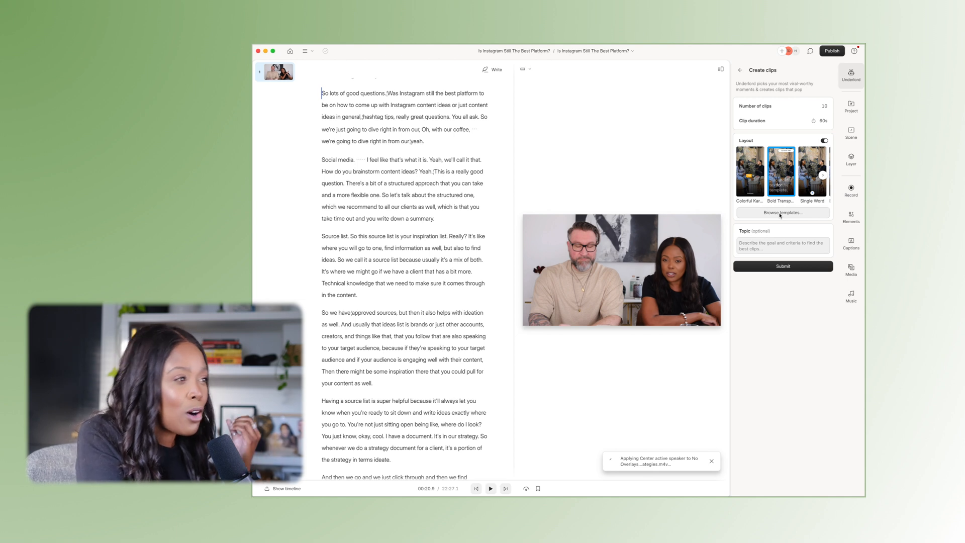
left_click(824, 175)
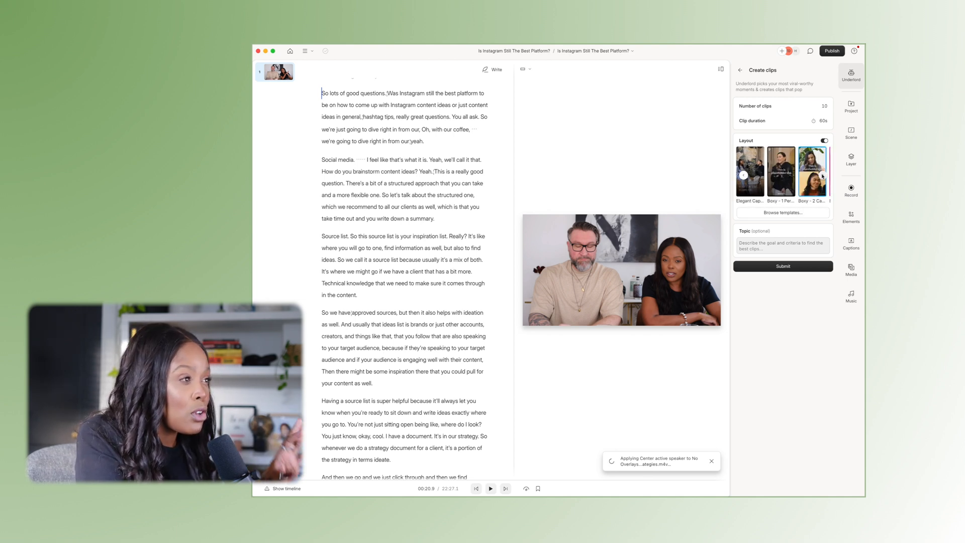
left_click(823, 177)
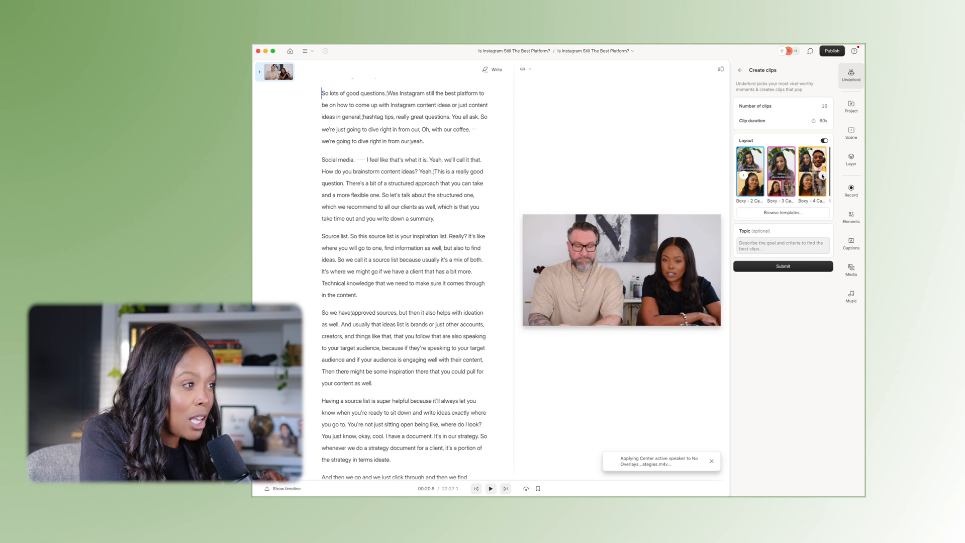
left_click(782, 266)
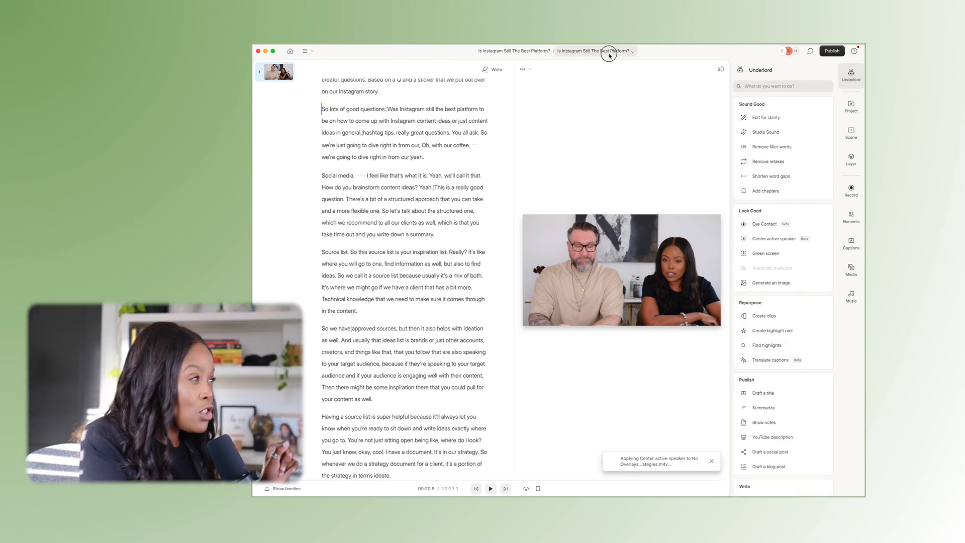
Switch to the Q - IG composition and set its aspect ratio to Portrait 9:16.
left_click(594, 51)
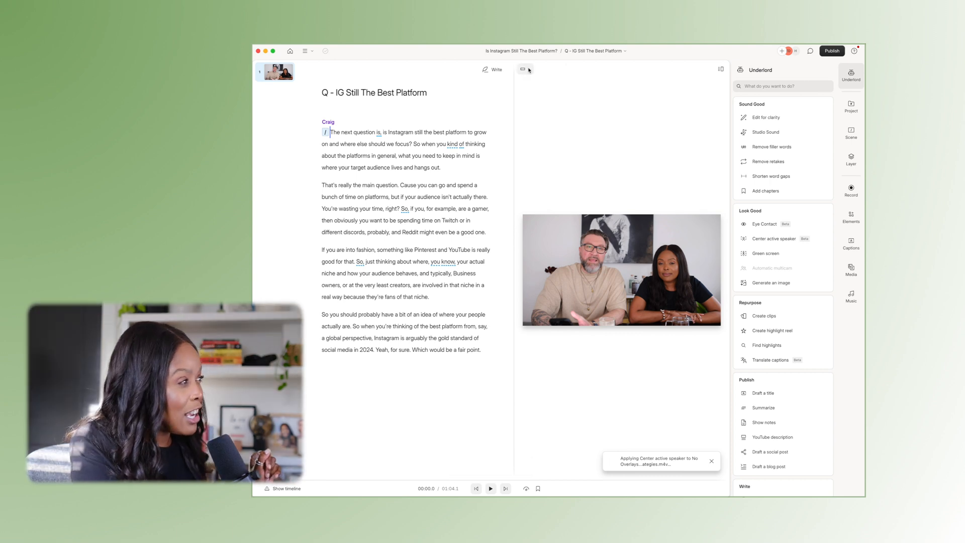
left_click(524, 69)
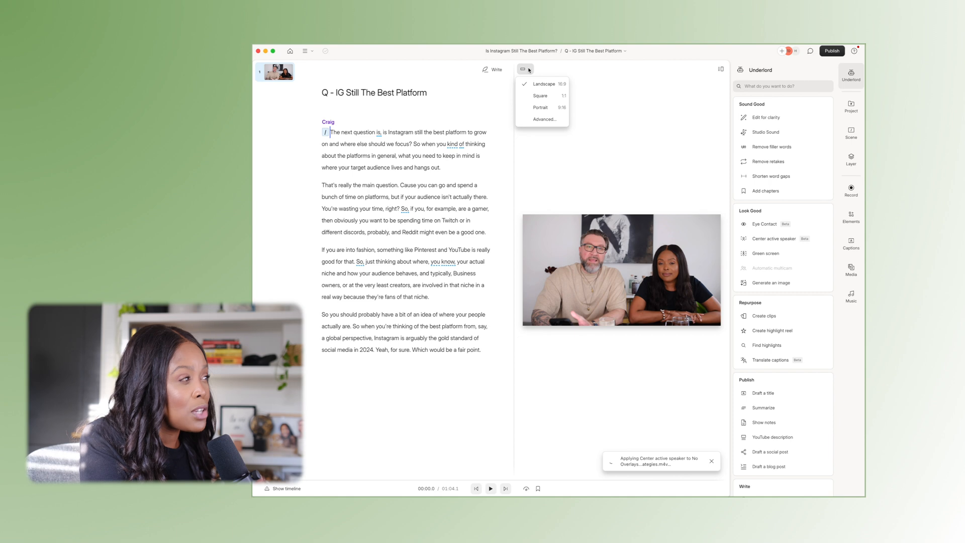
left_click(541, 83)
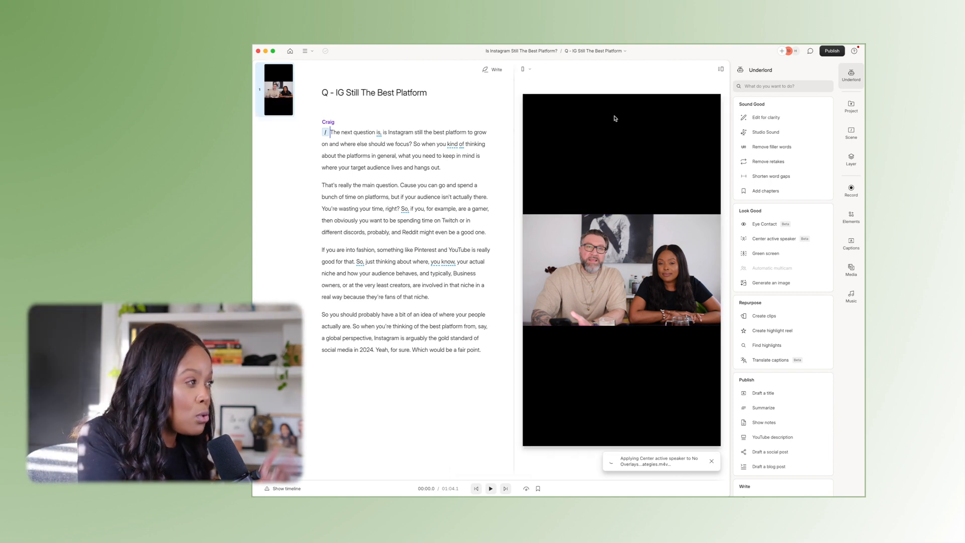
Set the interview video's position to Fill canvas so it fills the vertical frame.
left_click(620, 269)
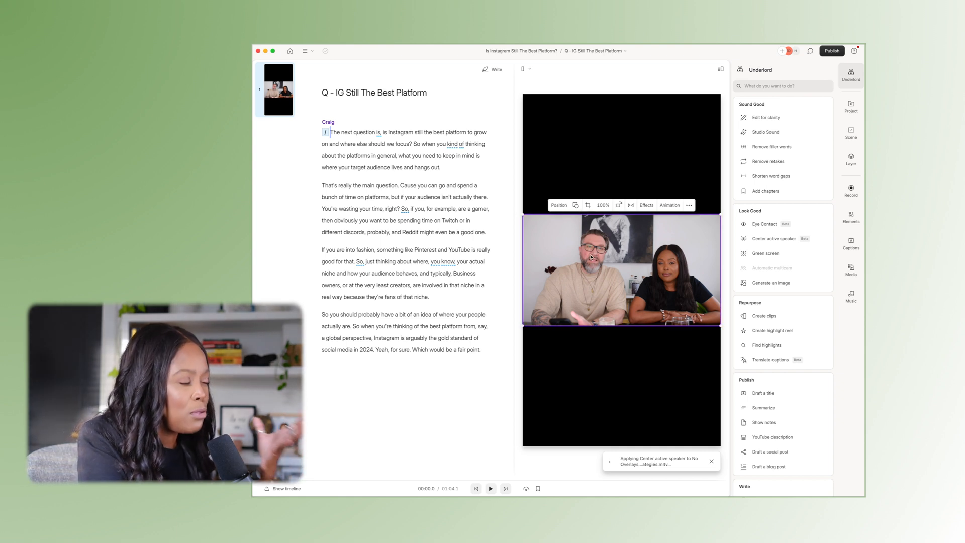
left_click(558, 205)
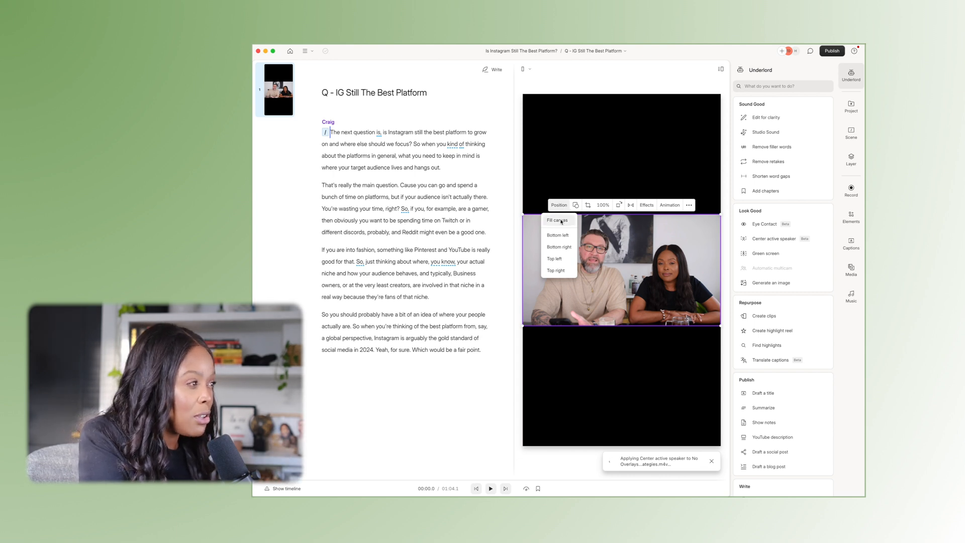
left_click(557, 222)
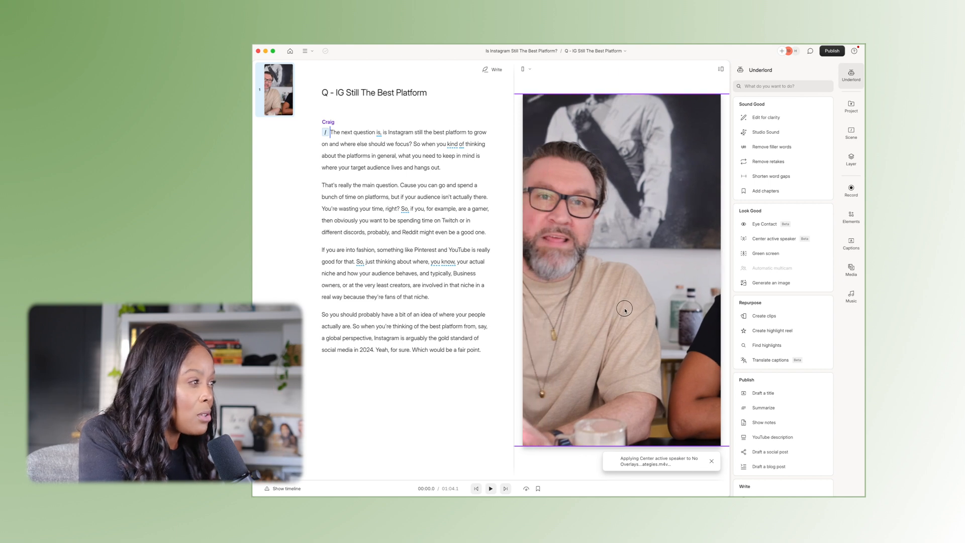
left_click(624, 309)
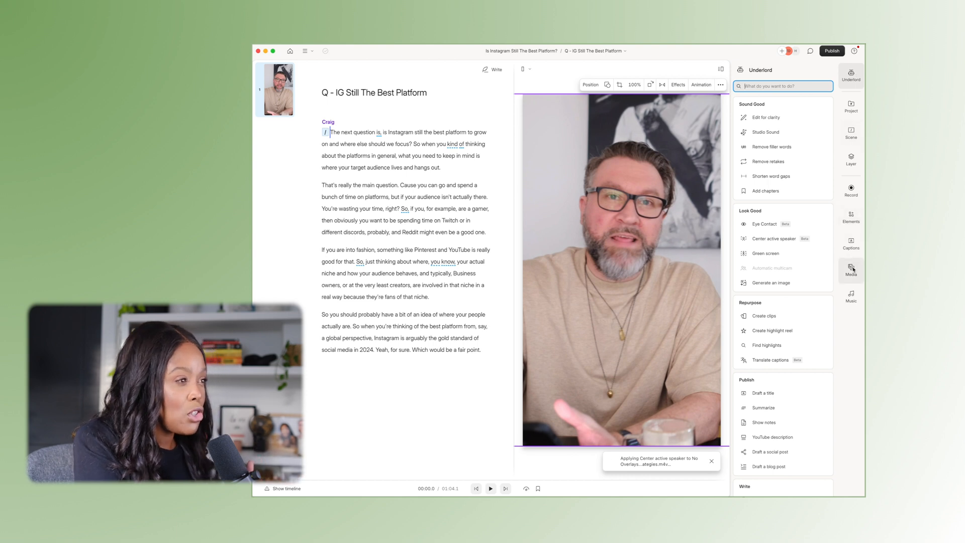
Search the stock videos for 'inst' and insert the phone-scrolling Instagram clip.
left_click(852, 270)
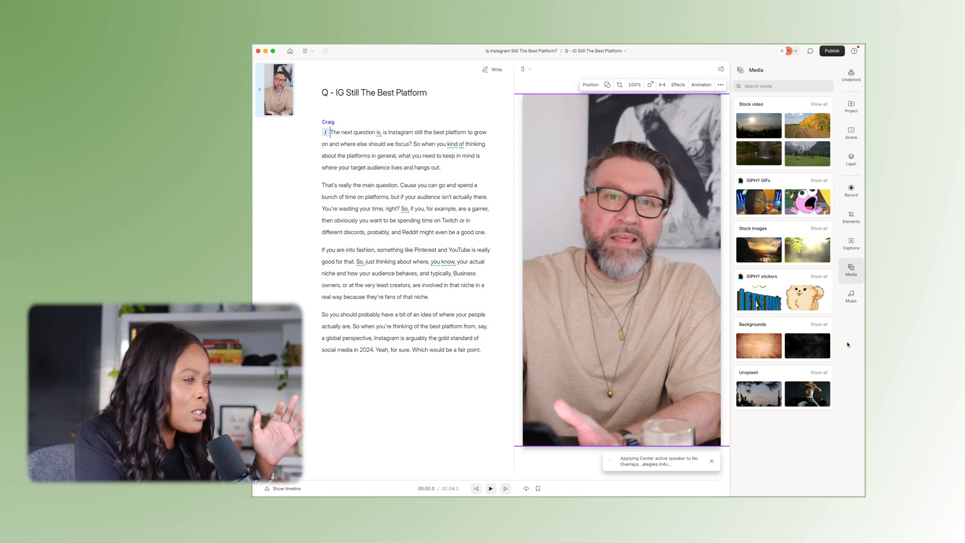
left_click(819, 104)
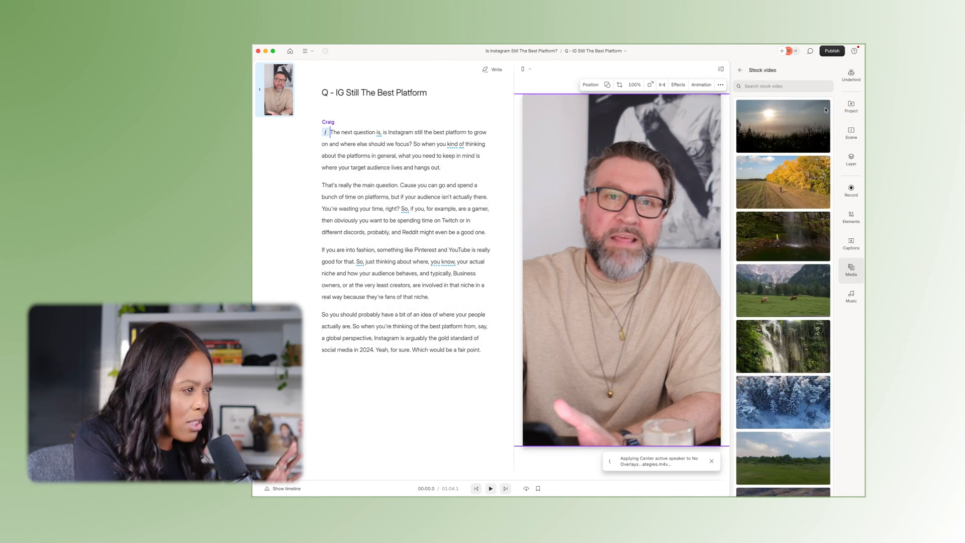
left_click(783, 86)
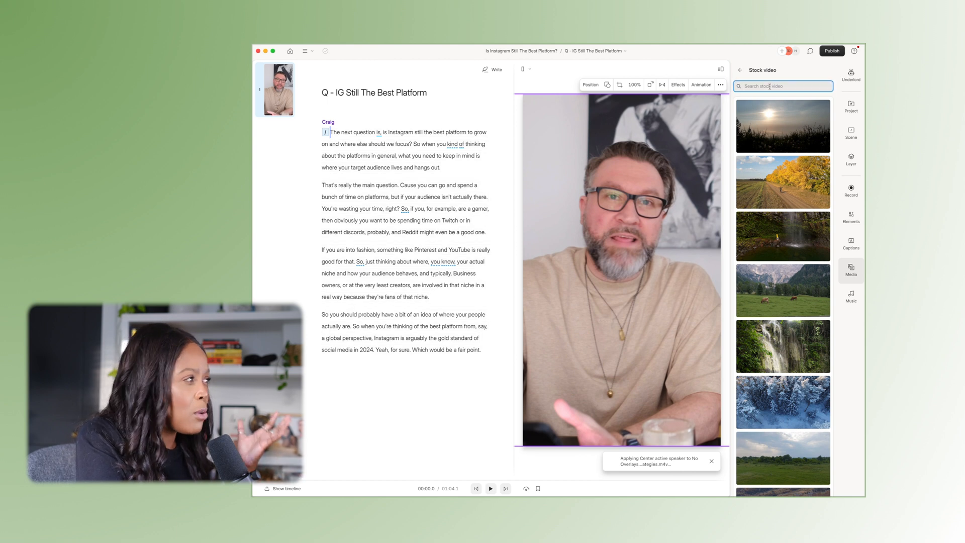
type("instagram")
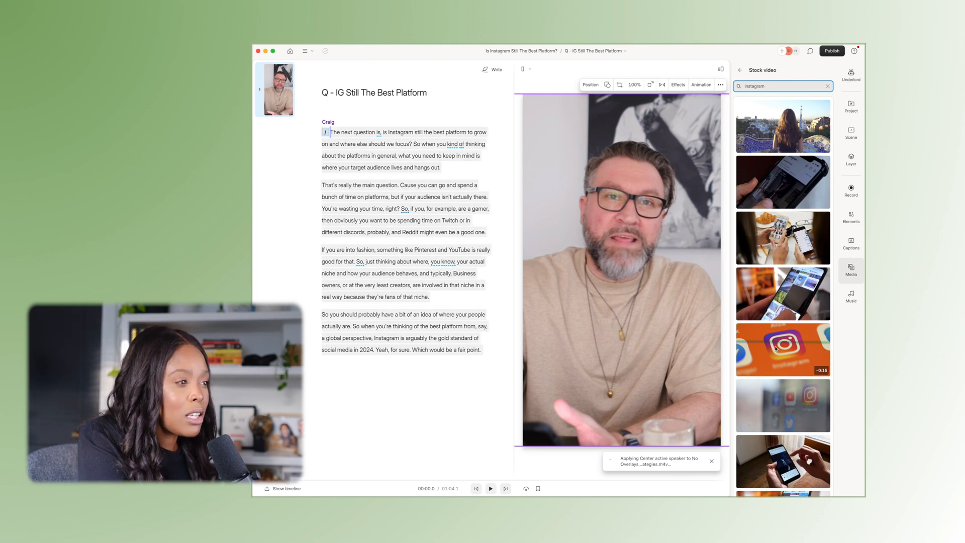
left_click(286, 488)
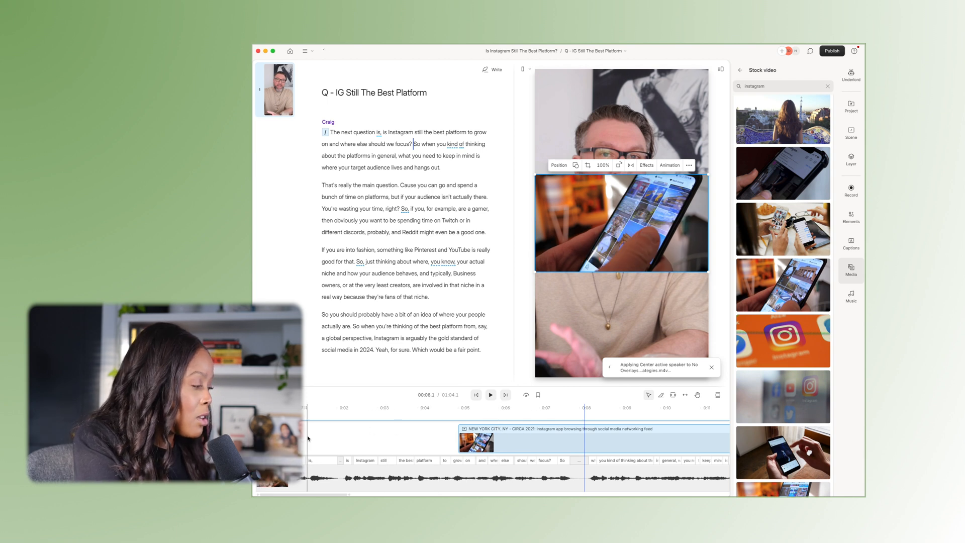
Set the Instagram stock clip to fill the vertical canvas, then glance at the music library.
left_click(490, 394)
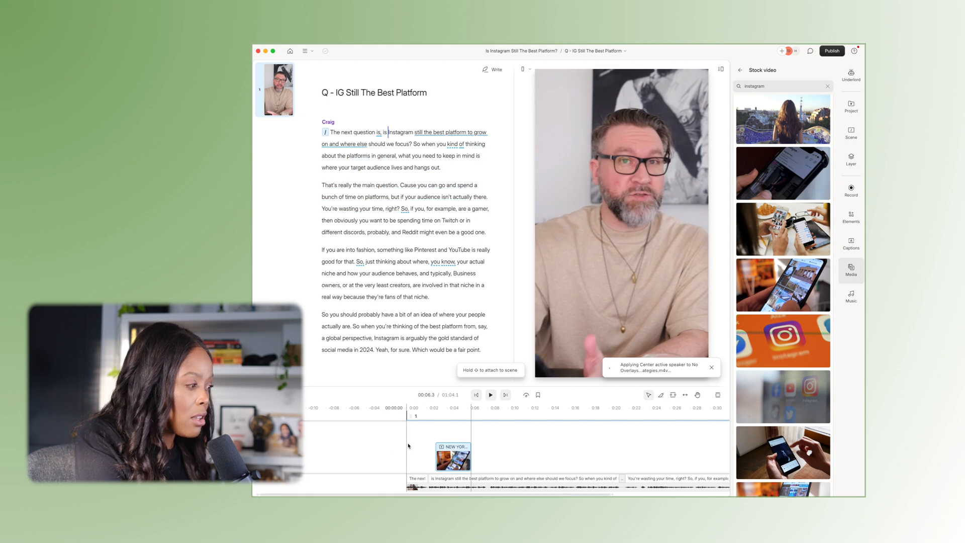
left_click(489, 394)
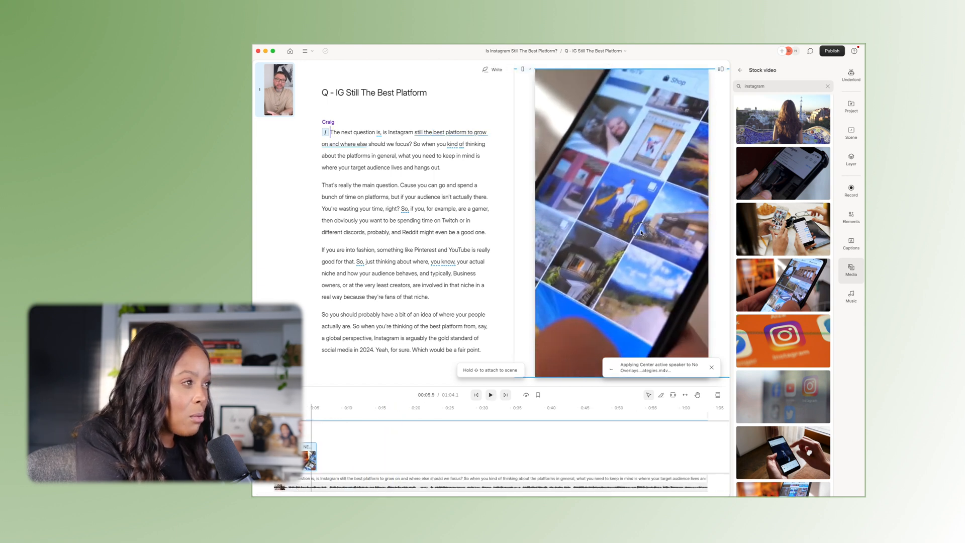
left_click(621, 222)
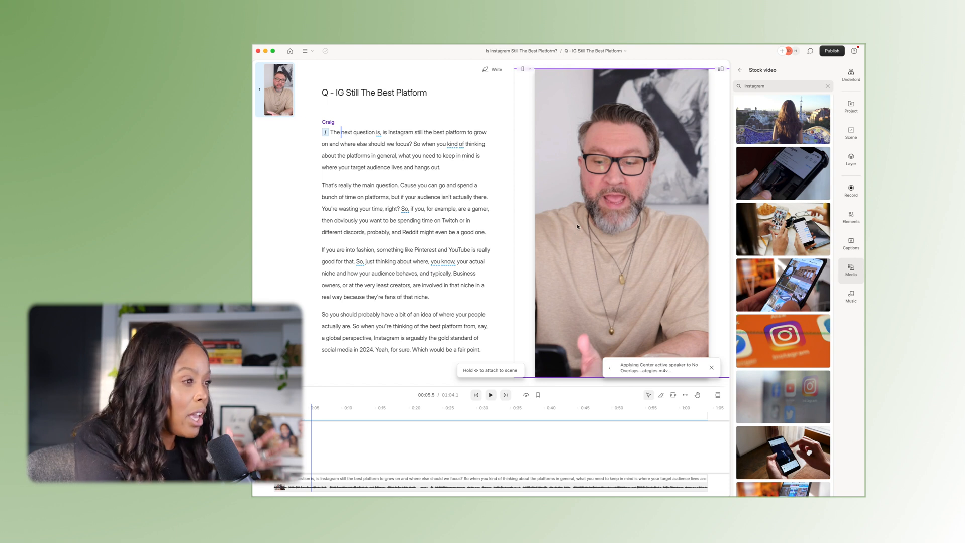
left_click(852, 296)
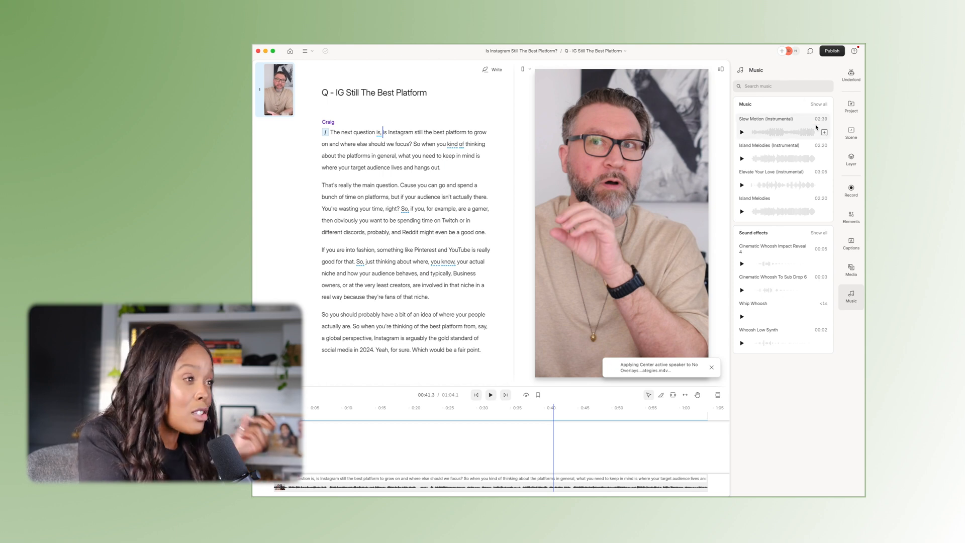
left_click(852, 242)
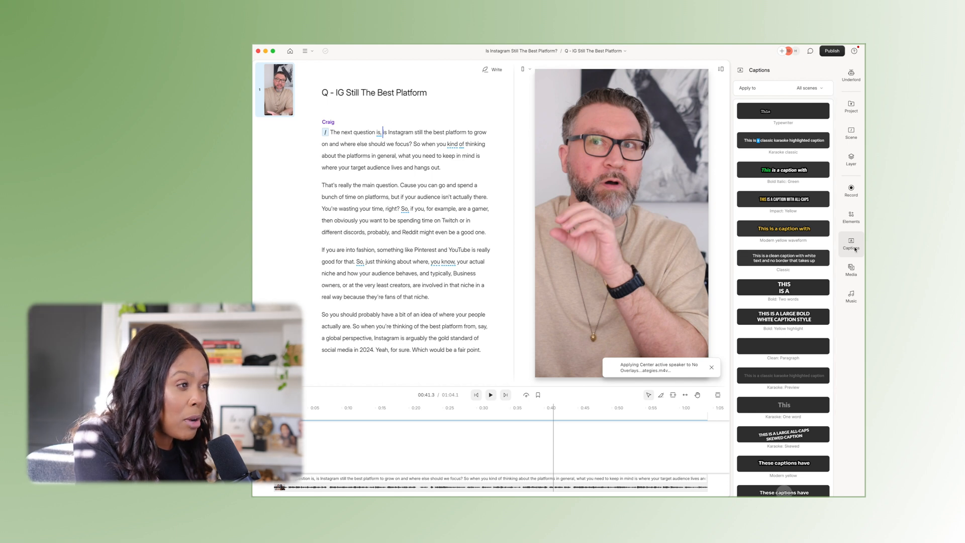
Apply the Bold Italic Green caption style and set the highlighted word to a darker custom green hex.
scroll("down", 3)
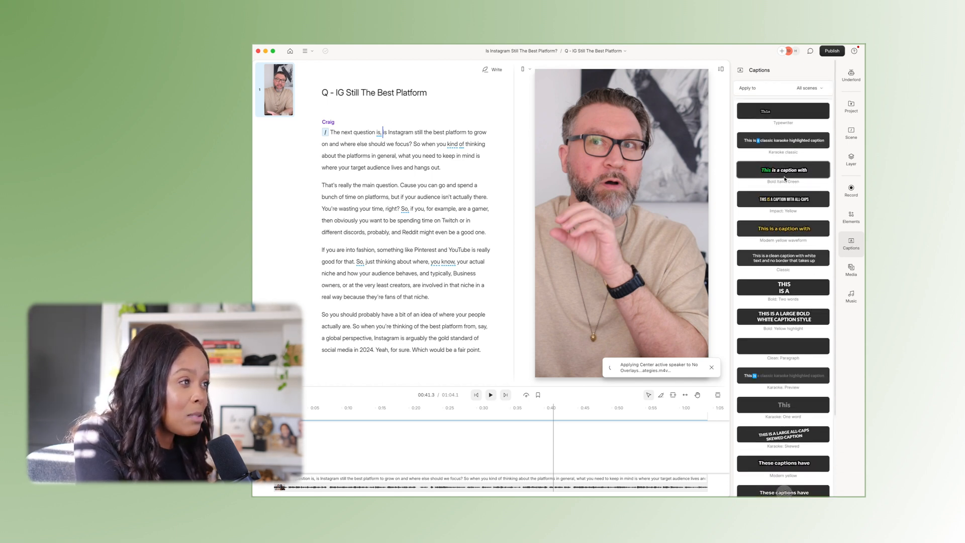
left_click(783, 169)
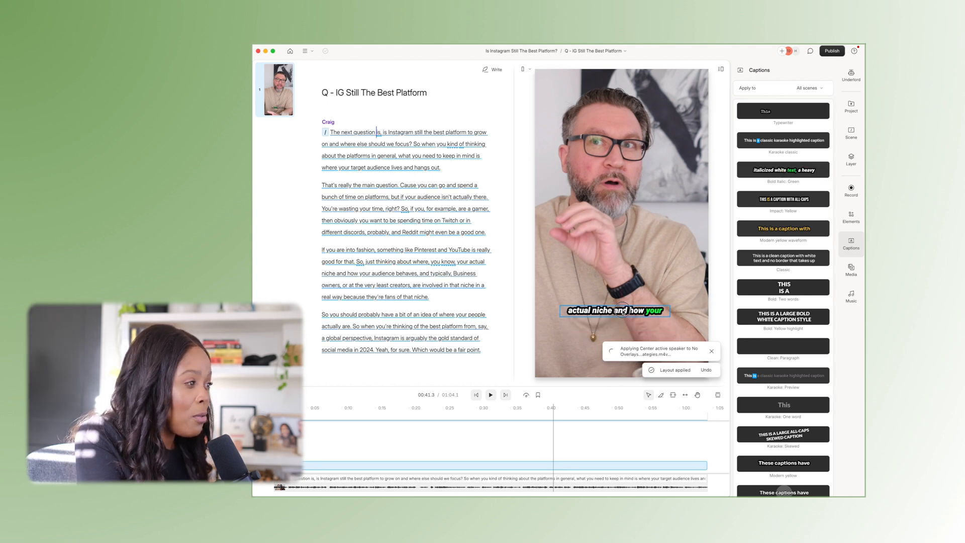
left_click(615, 310)
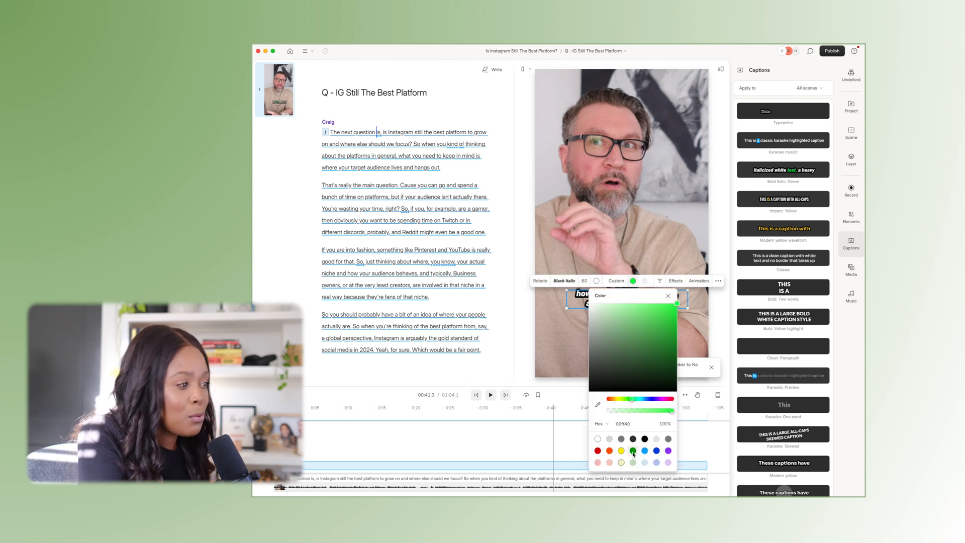
left_click_drag(658, 311, 677, 338)
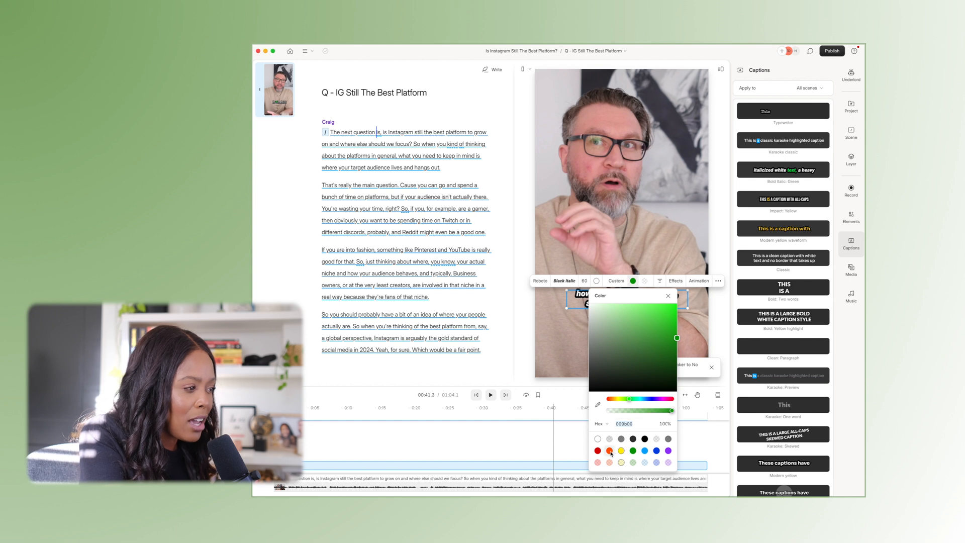
left_click(608, 451)
type("ff")
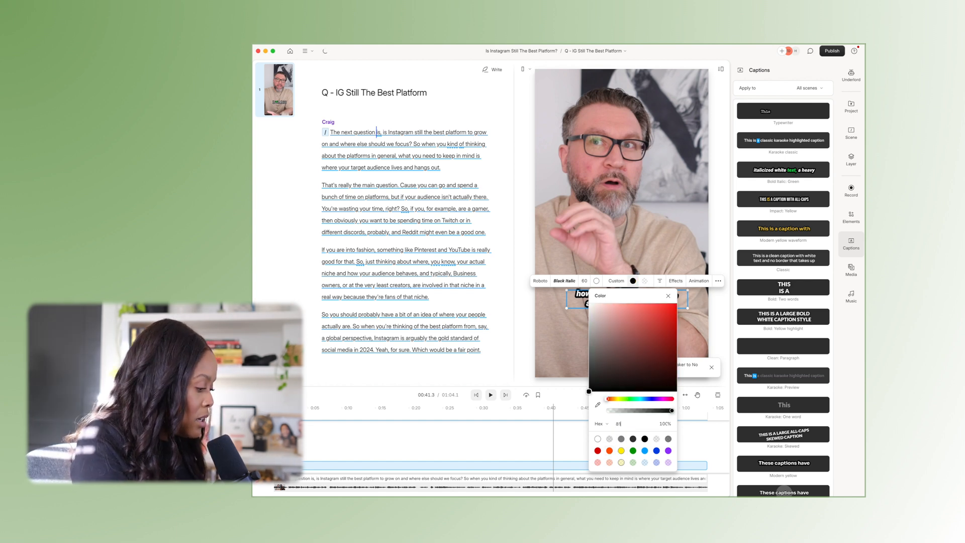
left_click(621, 400)
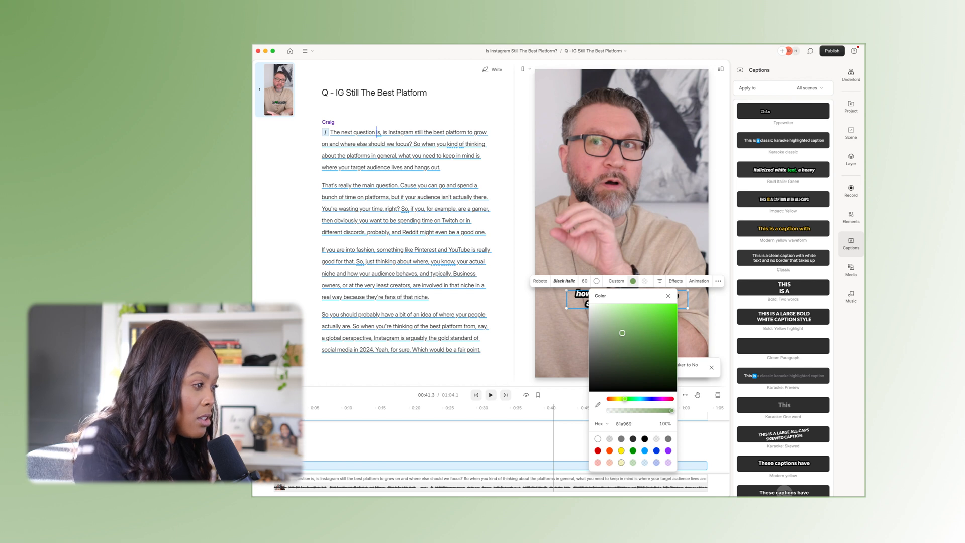
left_click(668, 296)
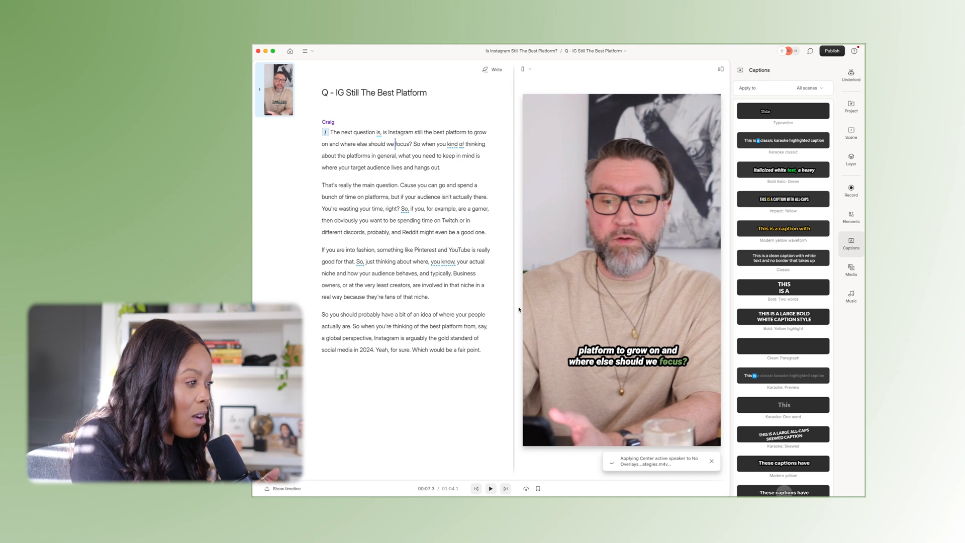
Choose the layout template with the Episode Title card, logo and gradient for the scene.
left_click(622, 357)
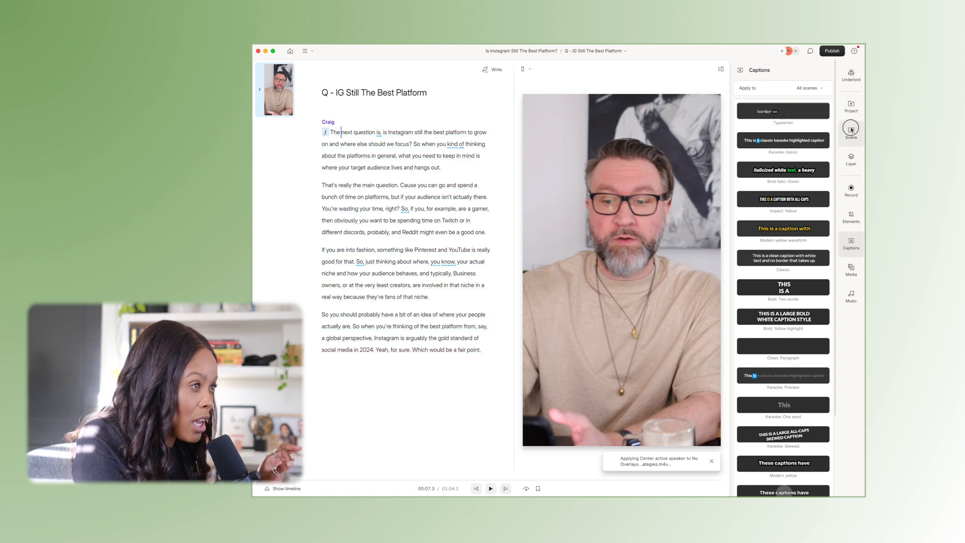
left_click(851, 130)
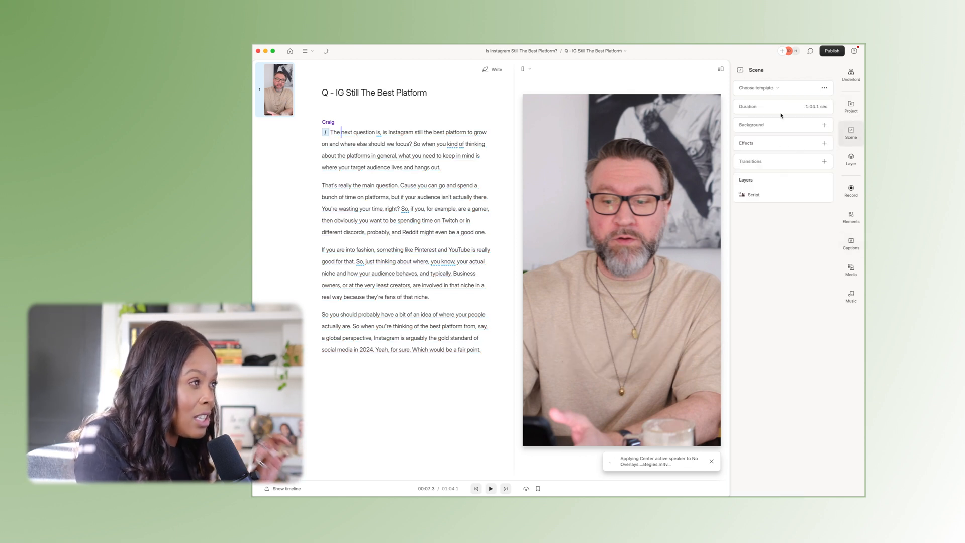
left_click(758, 89)
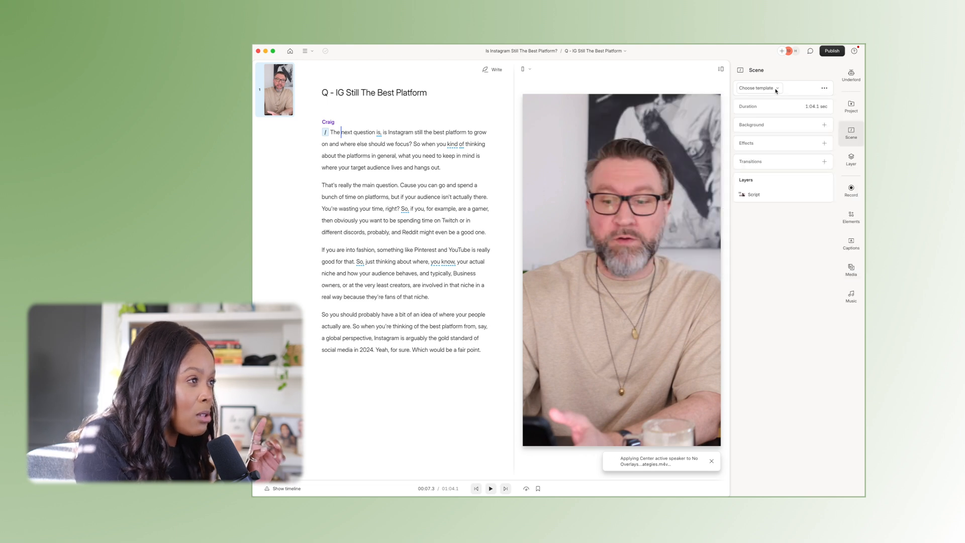
left_click(756, 87)
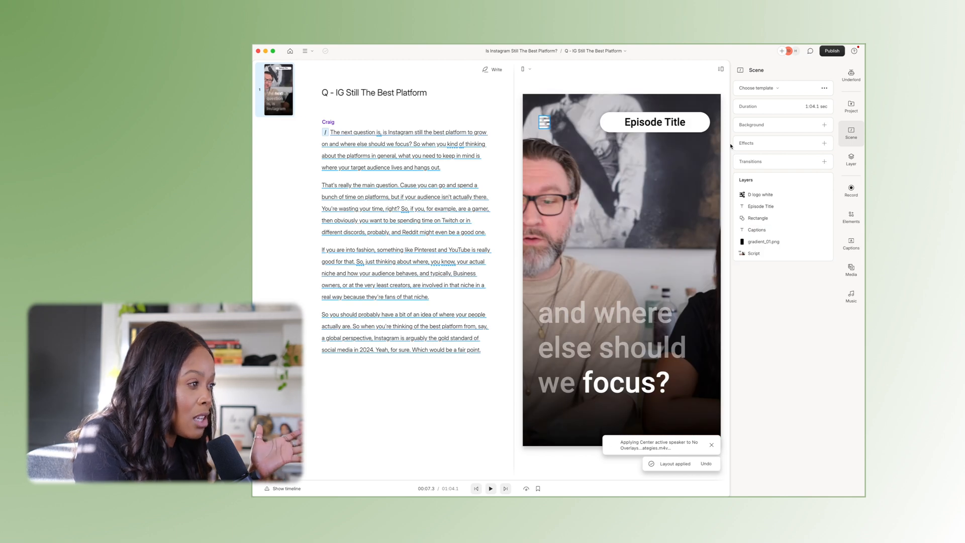
Delete the logo and retitle the card 'Is IG Still The Best Platform?' at font size 50.
left_click(544, 122)
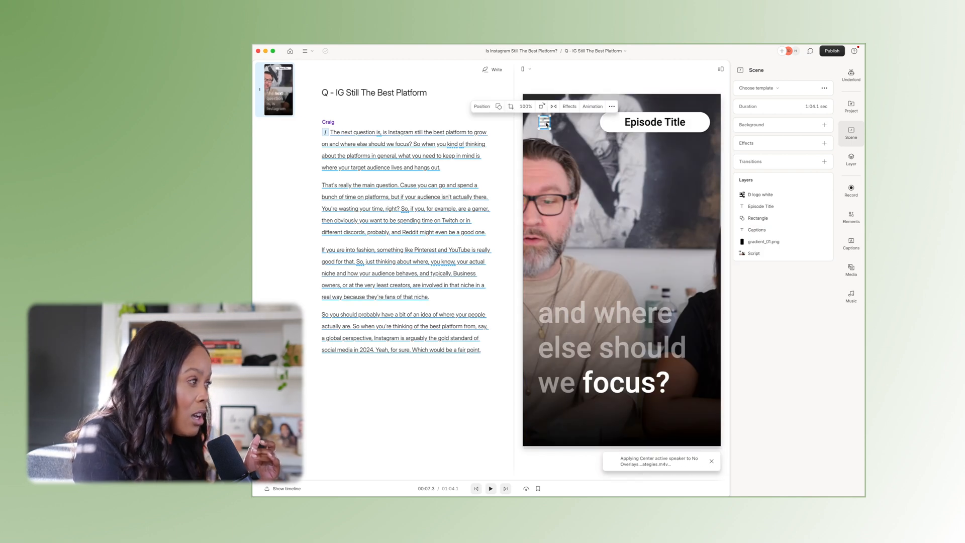
left_click(654, 121)
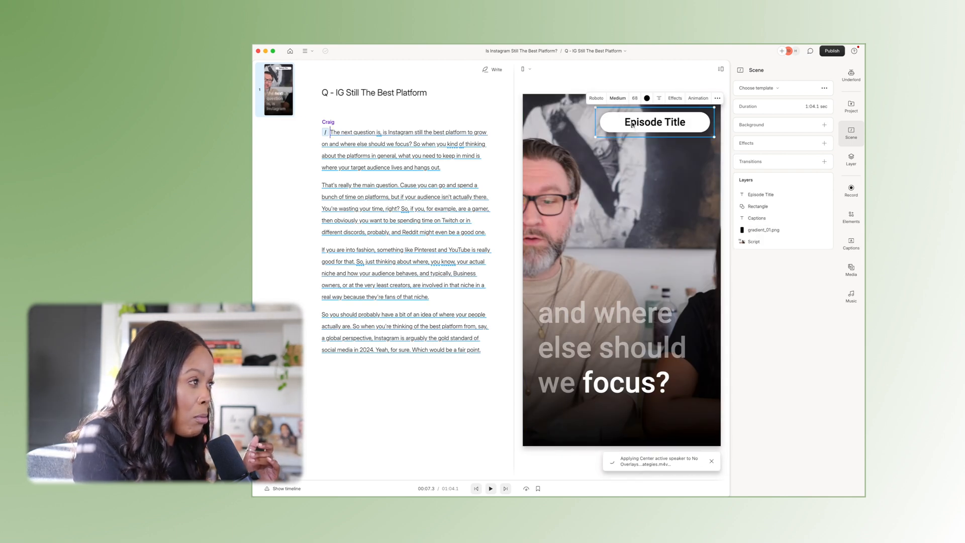
type("Is IG Still The Best Platform?")
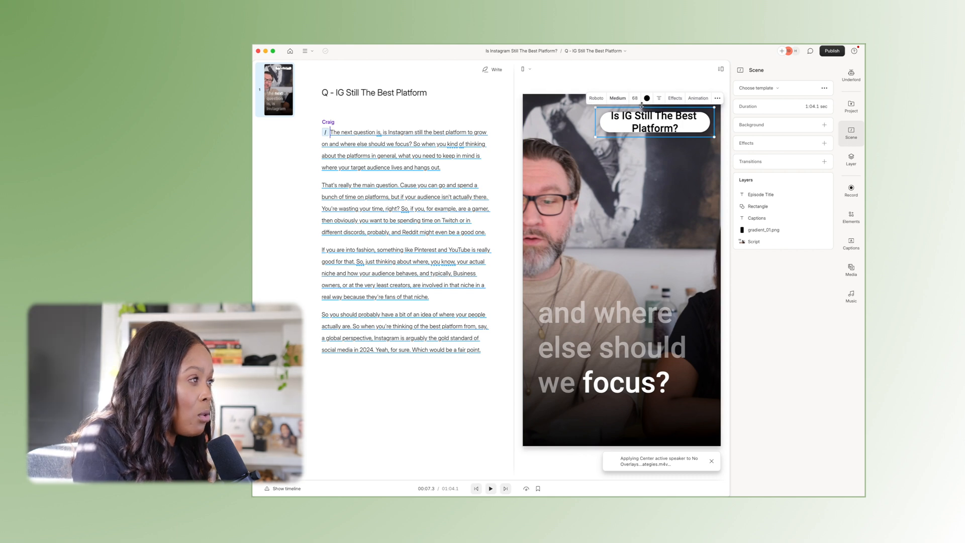
left_click(634, 98)
type("50")
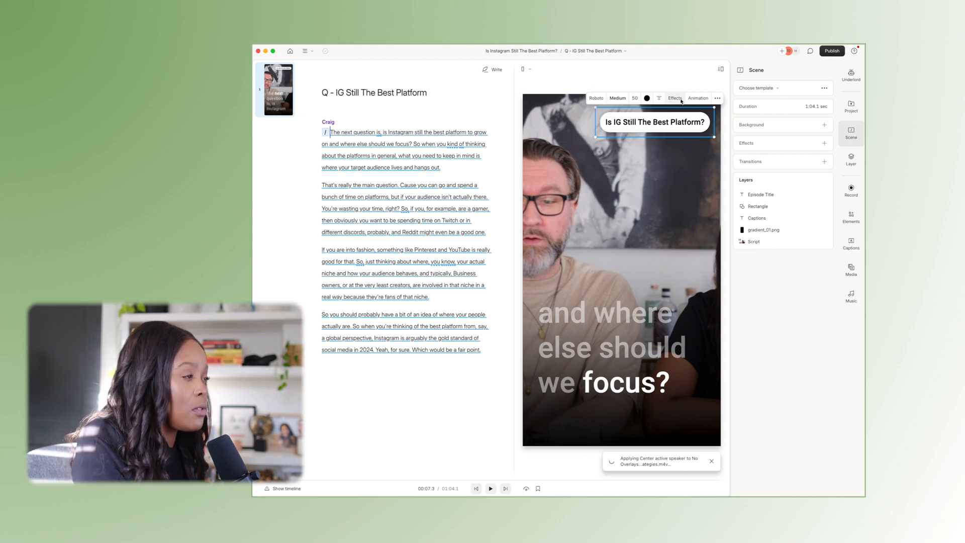
left_click(825, 290)
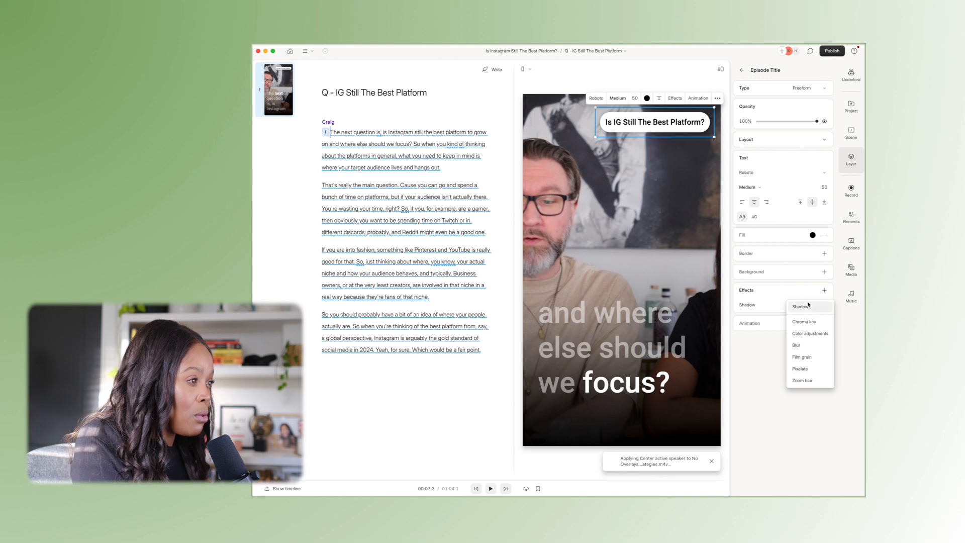
Give the title a drop shadow and a Scale entrance animation, then return to the script.
left_click(812, 338)
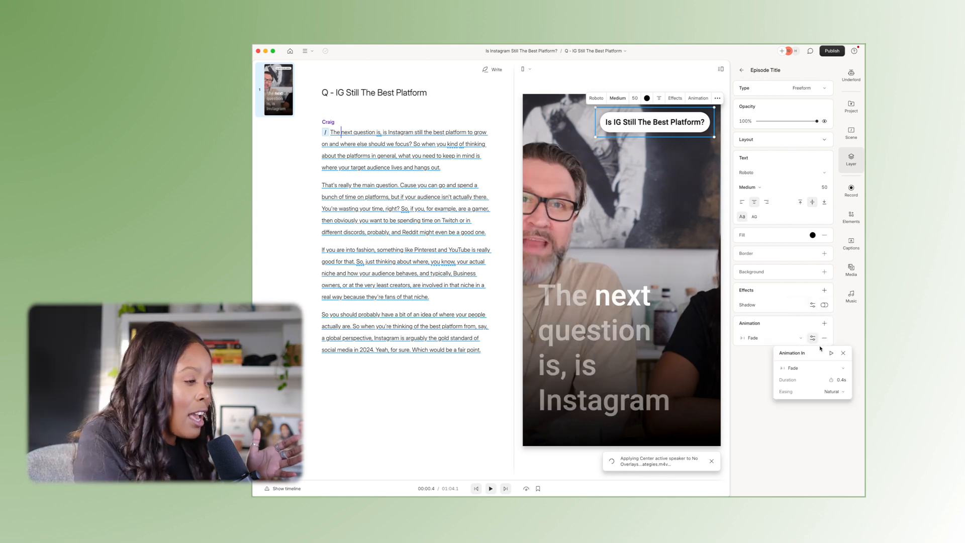
left_click(811, 368)
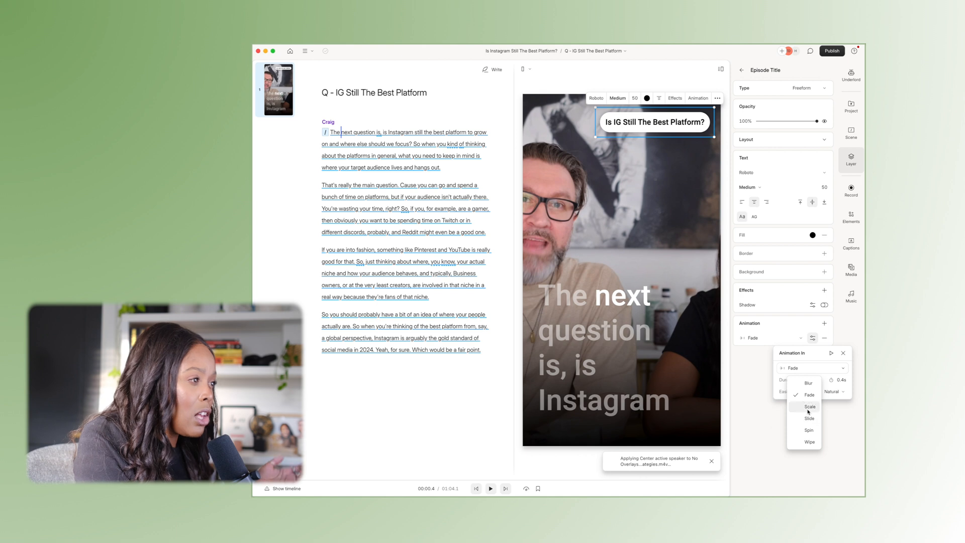
left_click(810, 407)
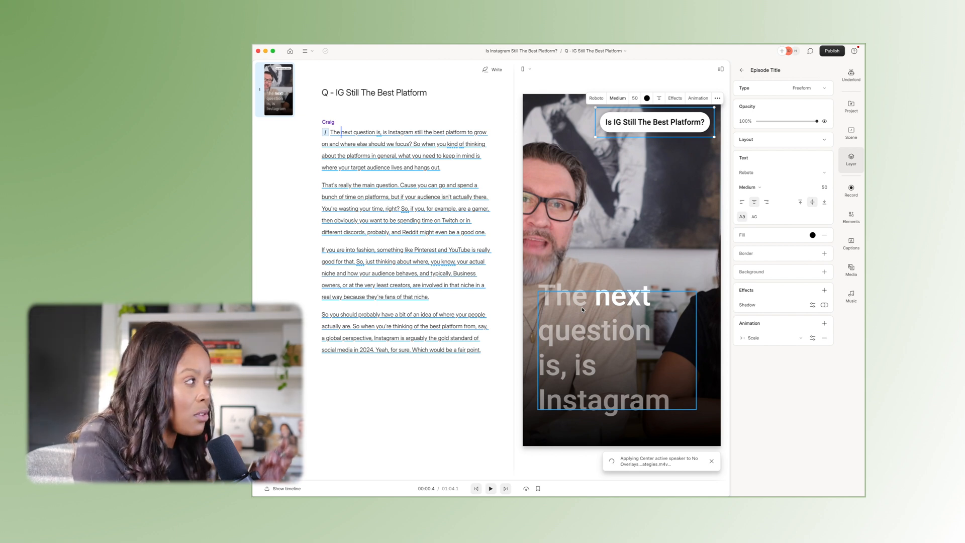
left_click(491, 489)
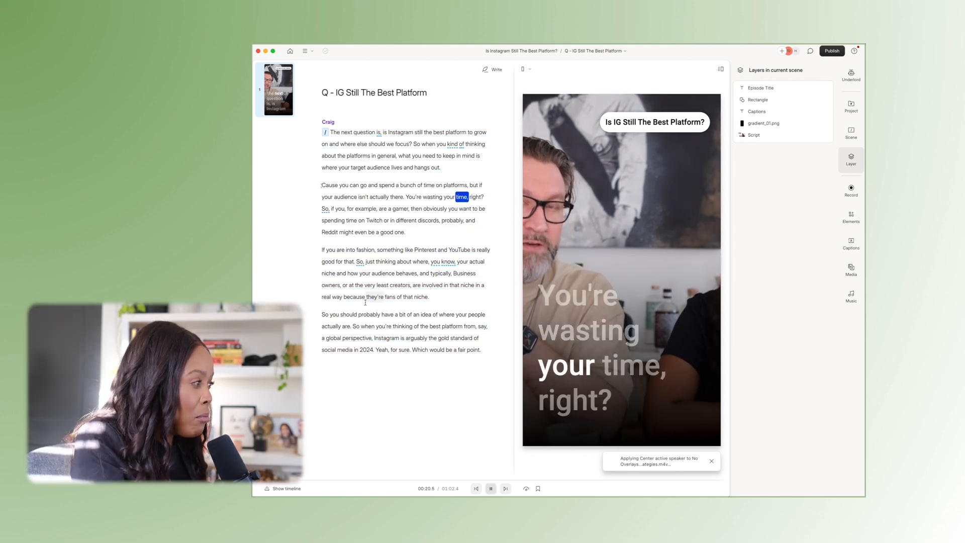
Delete the opening and closing words so the script starts at 'Instagram still the best platform', then summon Underlord.
left_click(491, 489)
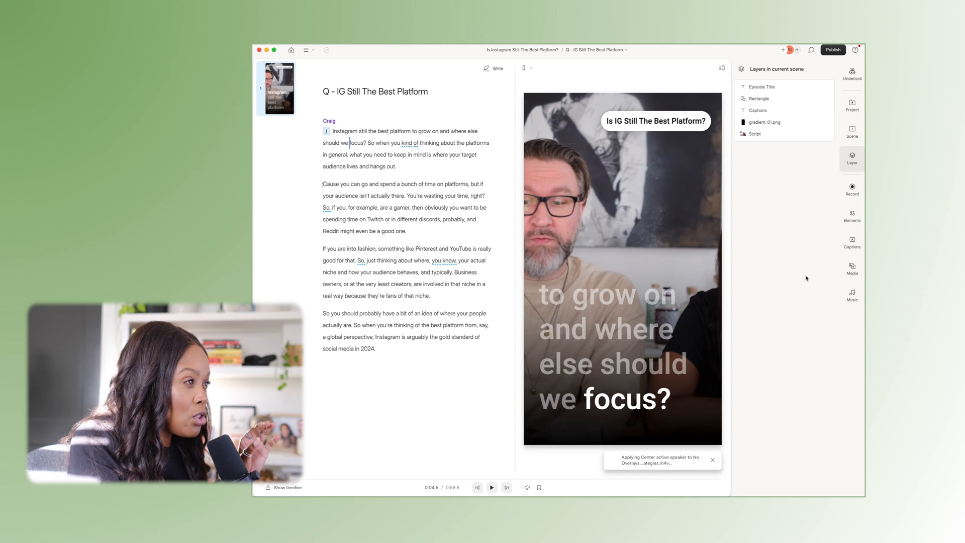
left_click(853, 73)
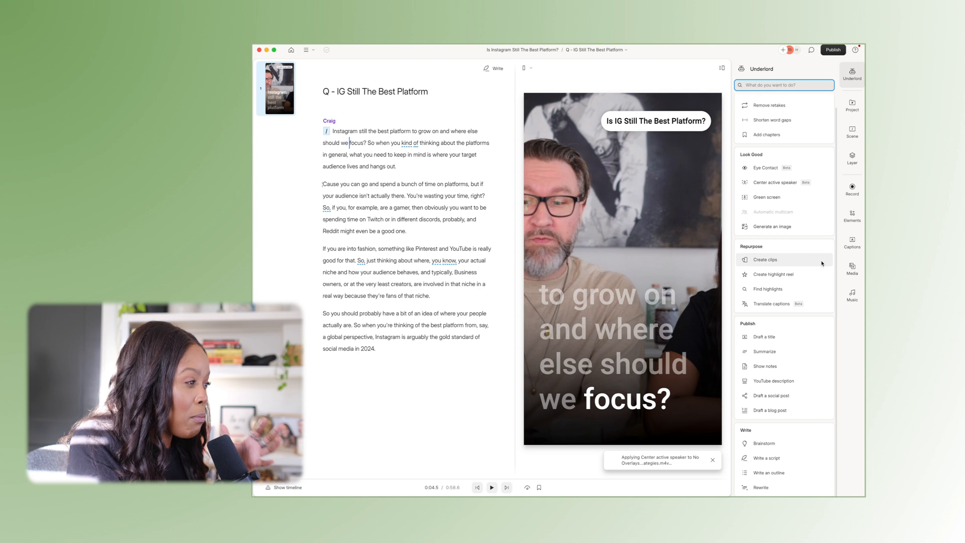
Submit a Translate captions request with French as the target language.
left_click(770, 303)
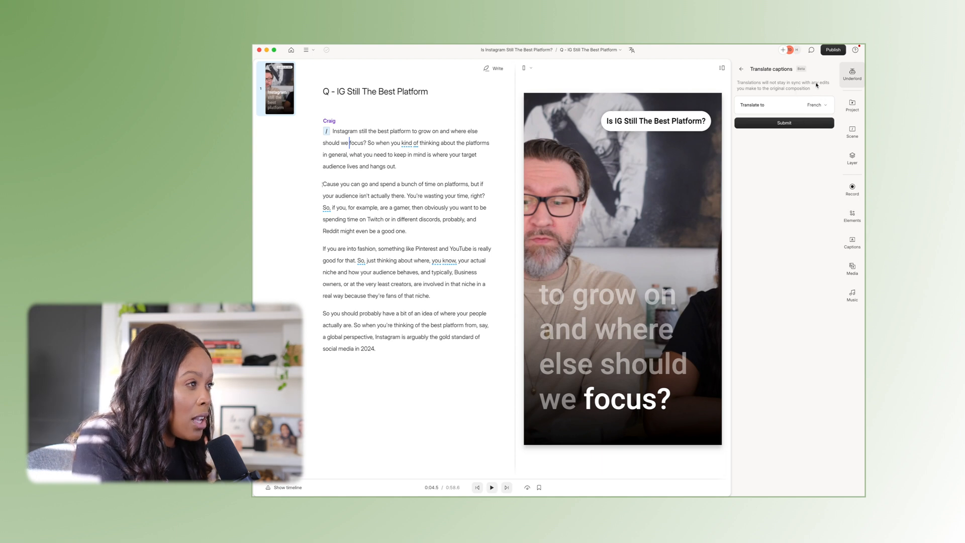
left_click(817, 105)
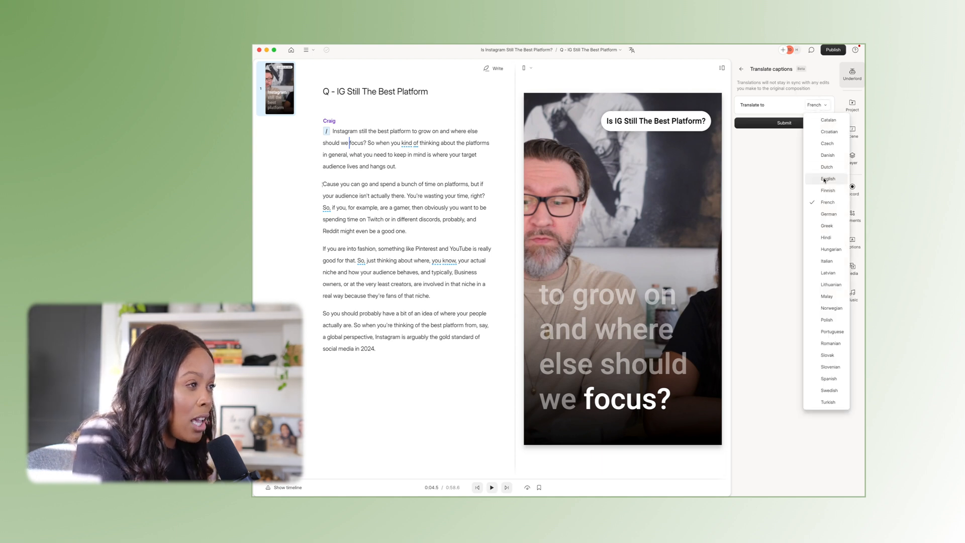
mouse_move(831, 235)
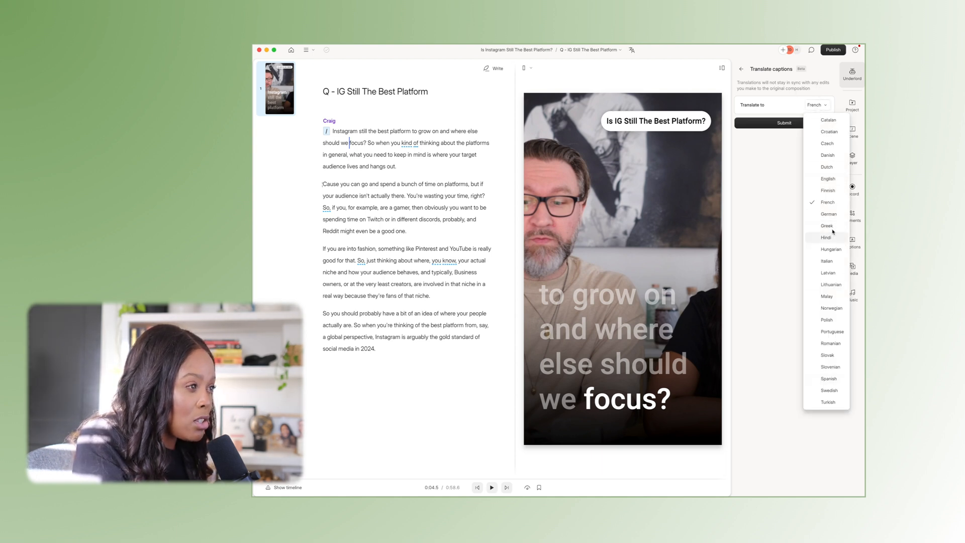
left_click(784, 123)
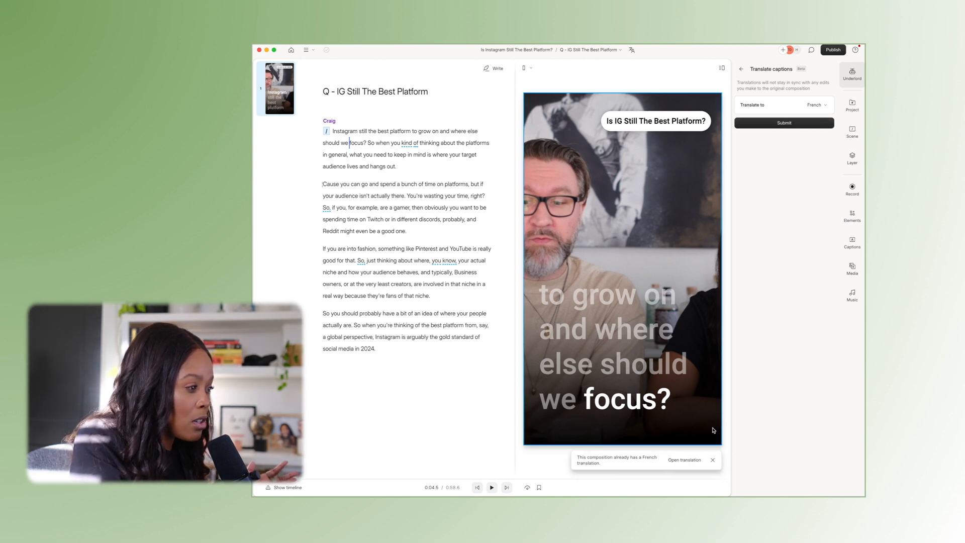
left_click(683, 459)
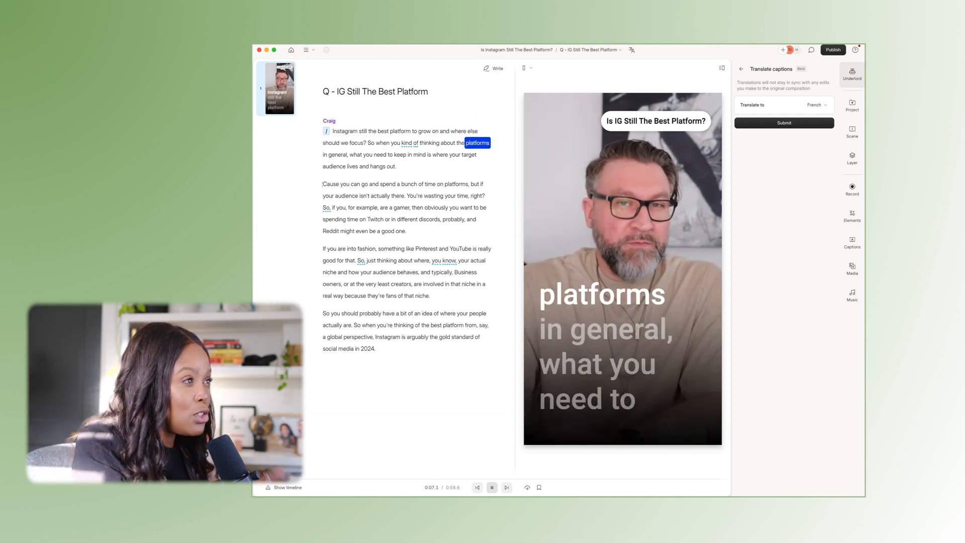
left_click(834, 49)
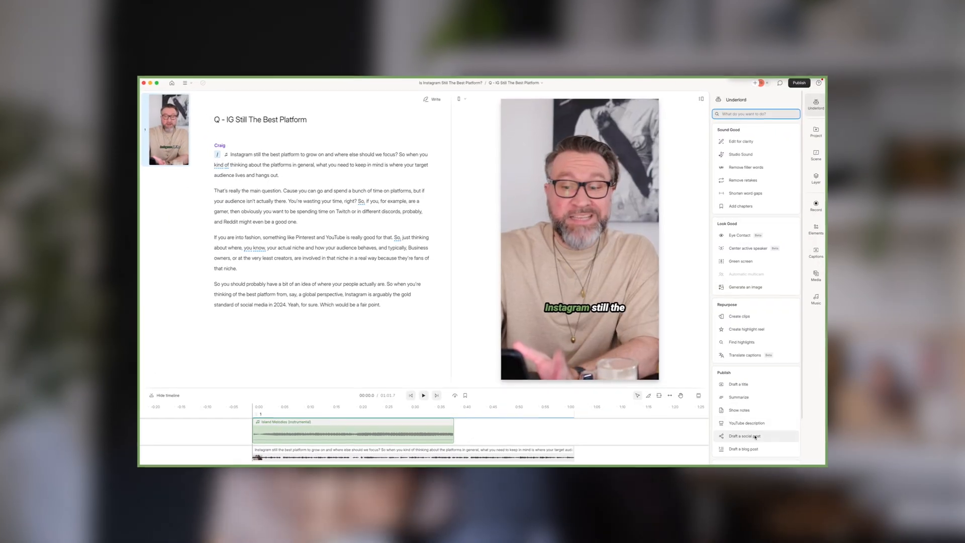
Submit a Draft a social post request for Facebook, X and Instagram captions.
left_click(744, 435)
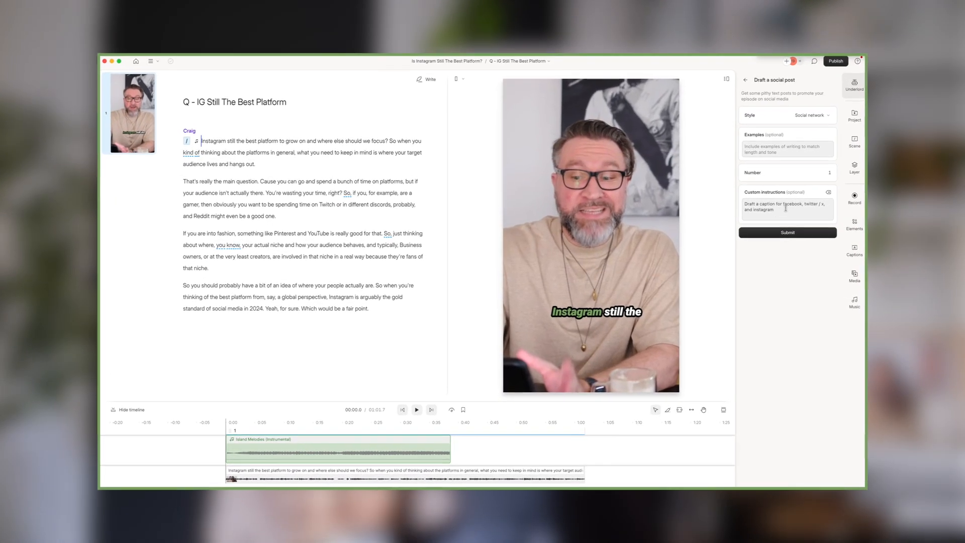
left_click(787, 232)
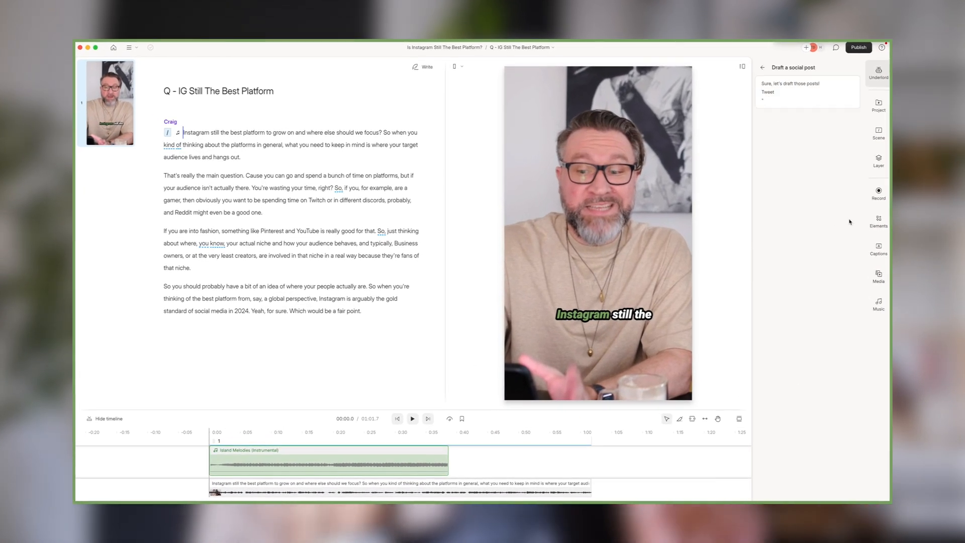